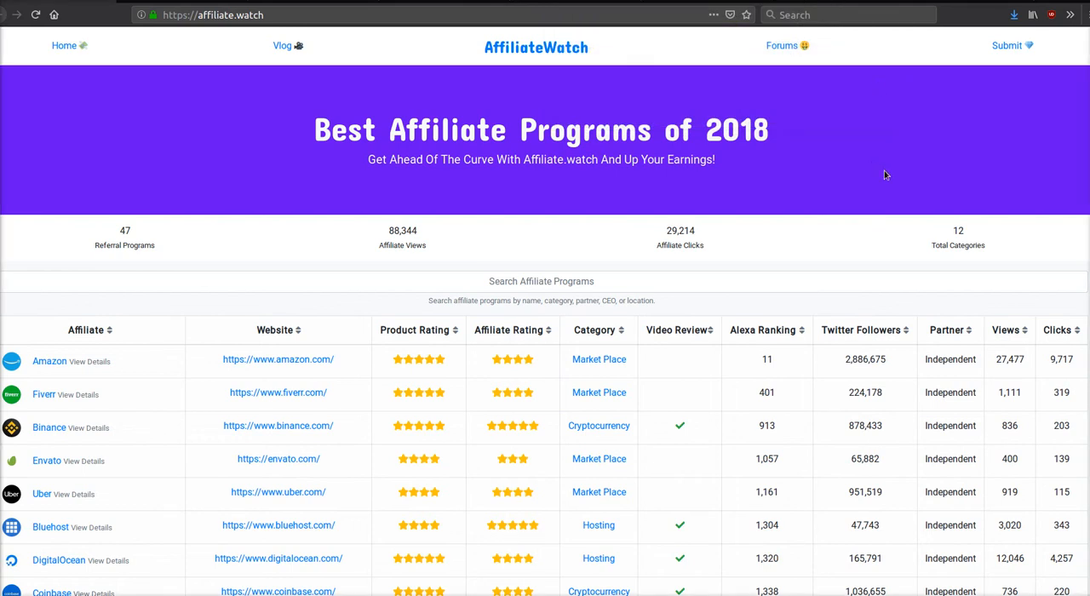
Scroll down through the currently open page.
scroll("down", 3)
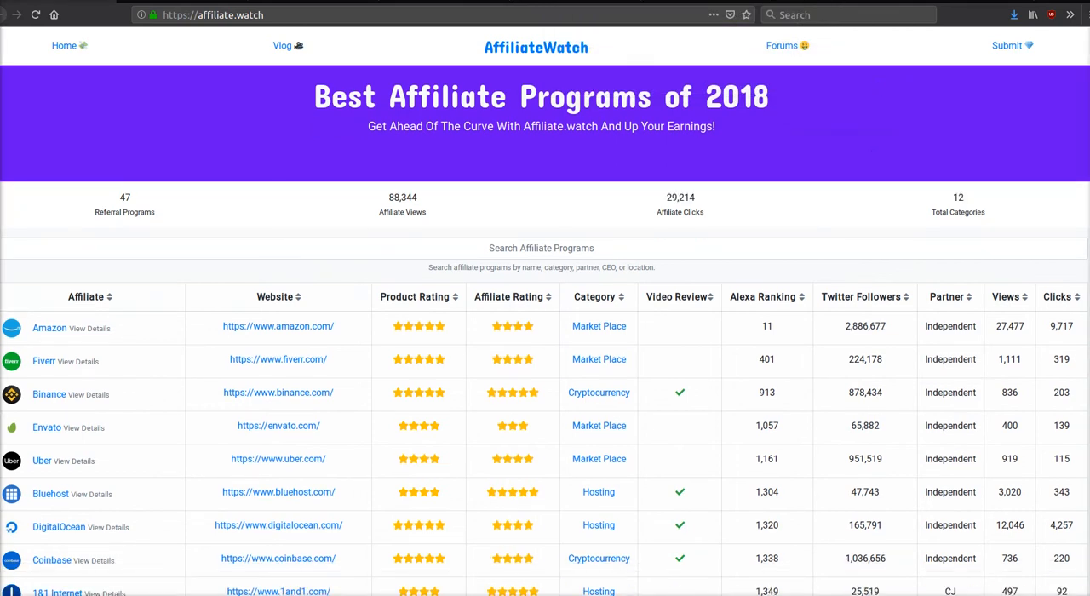
scroll("down", 3)
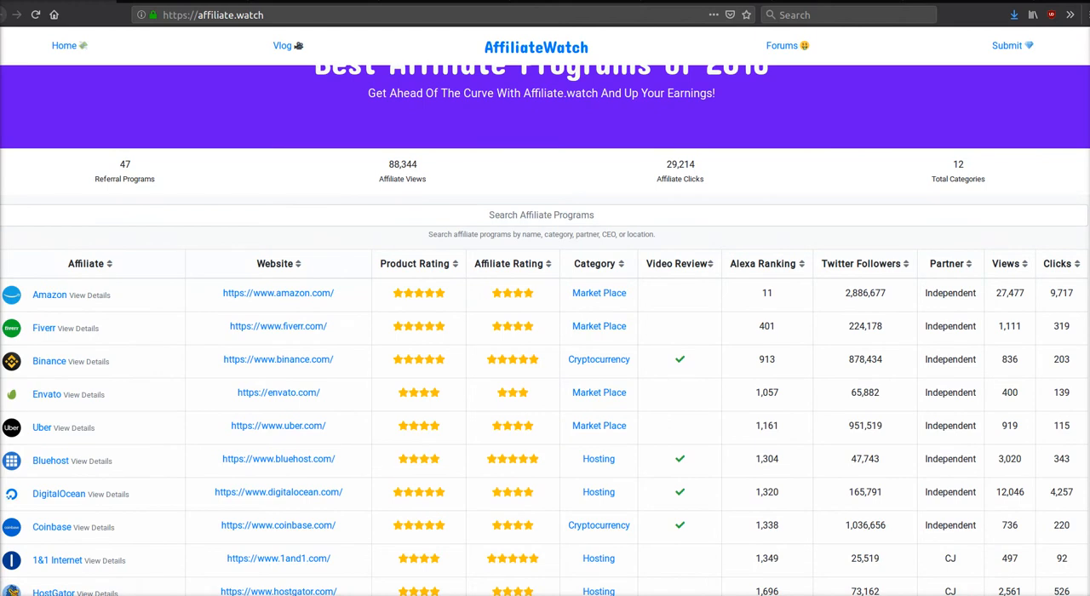
scroll("down", 3)
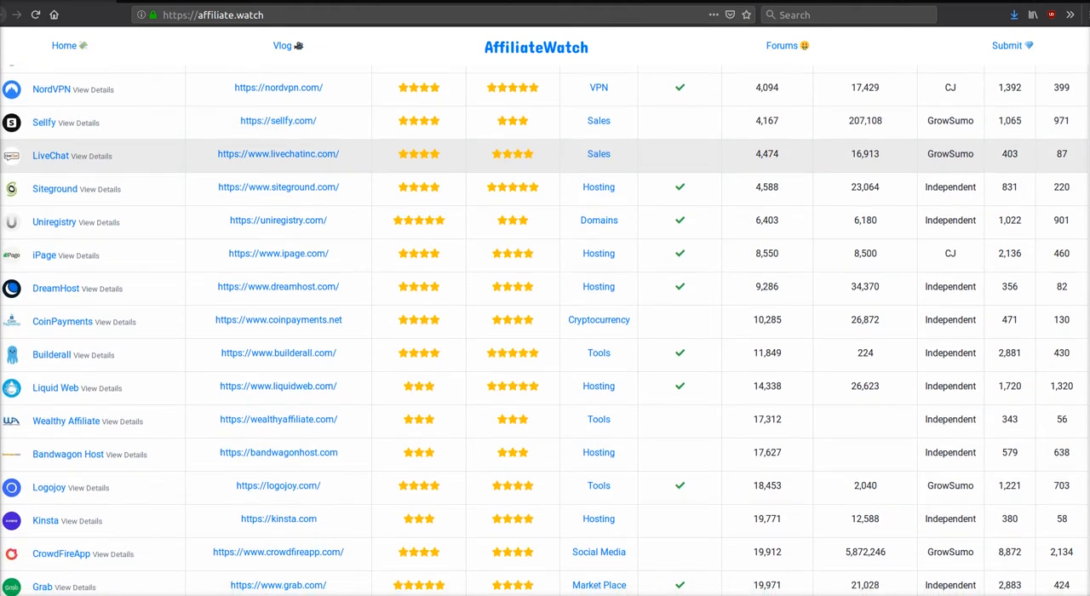
scroll("down", 3)
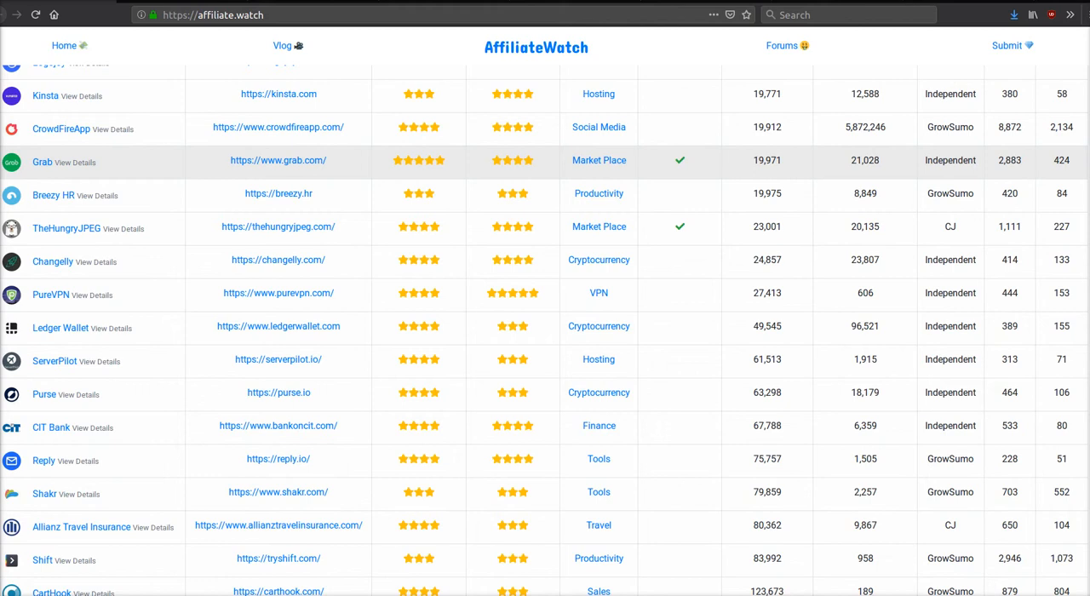
scroll("down", 3)
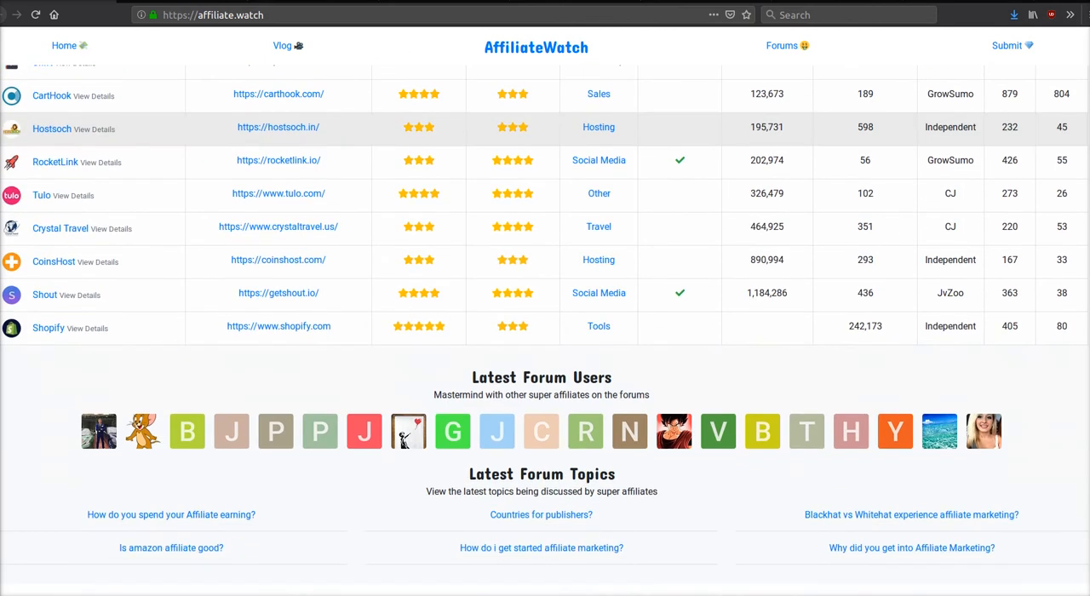
scroll("down", 3)
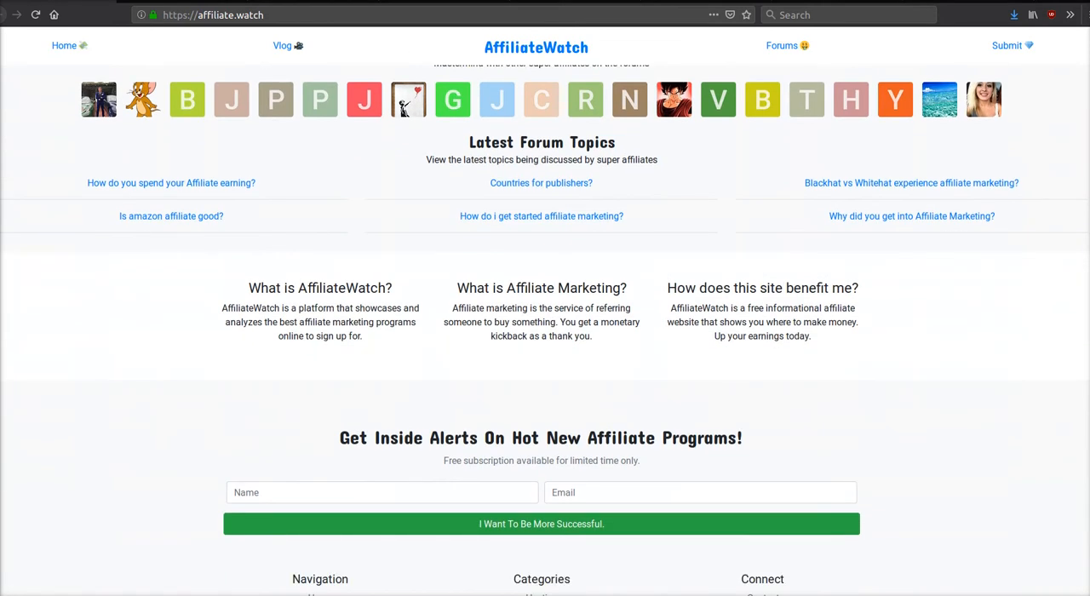
scroll("down", 3)
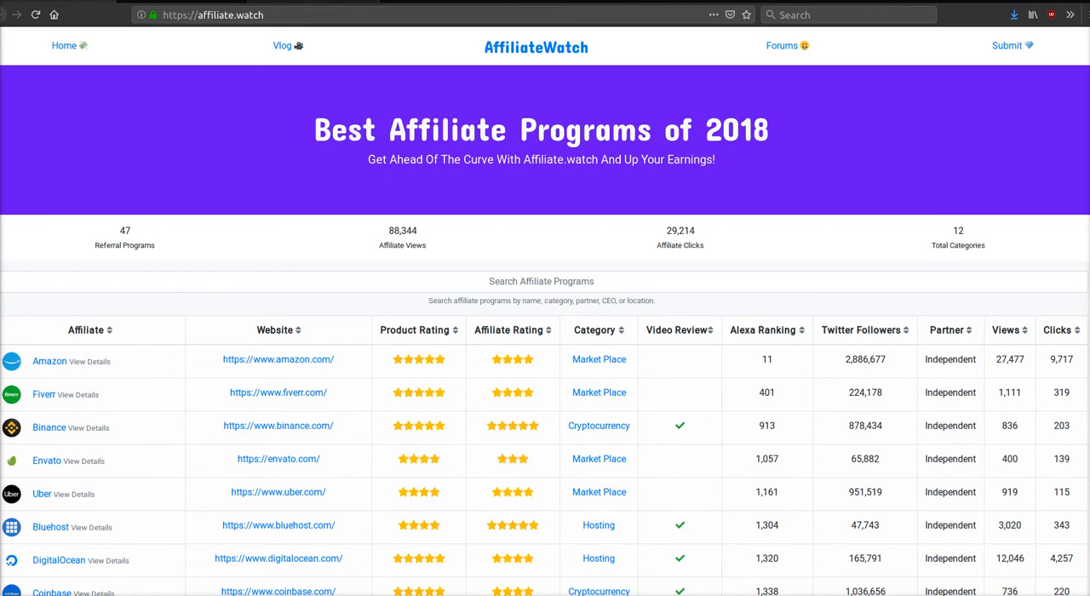
Switch to the DigitalOcean homepage and scroll past the Deploy and scale and developer features.
left_click(277, 558)
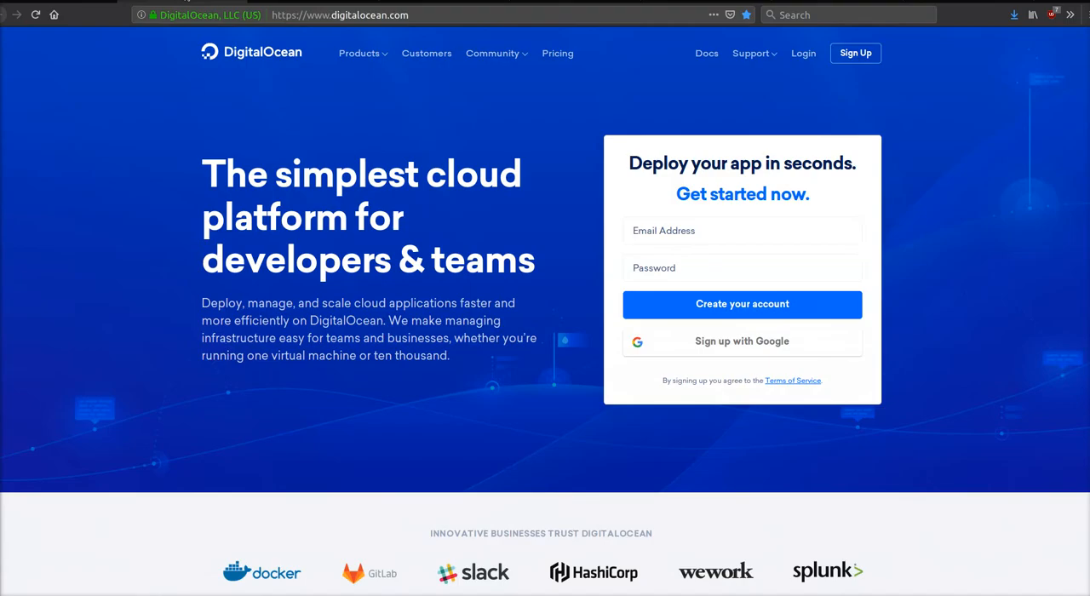
mouse_move(275, 125)
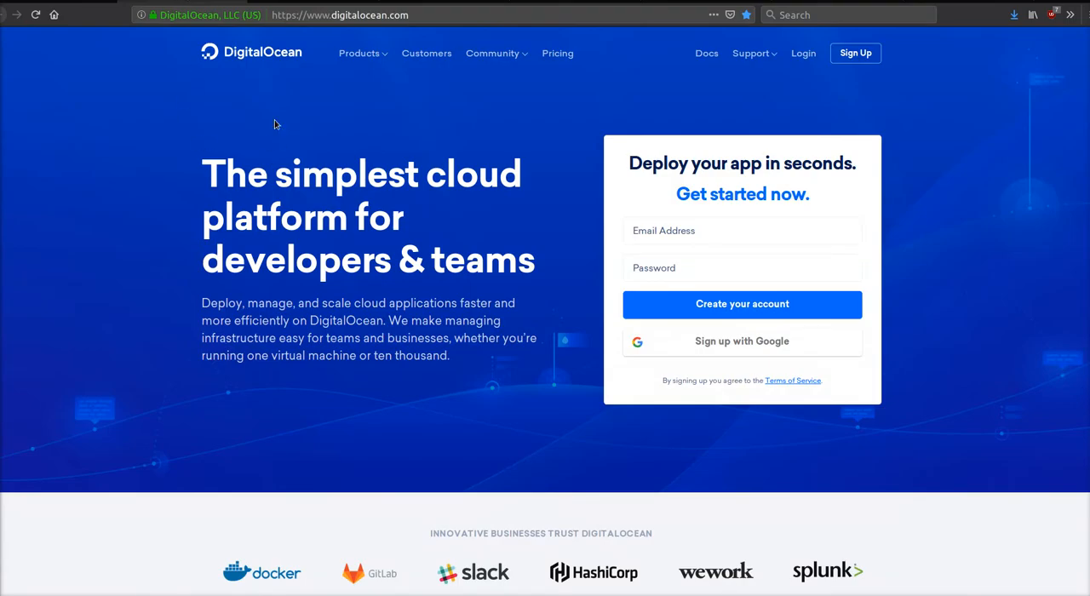
mouse_move(339, 73)
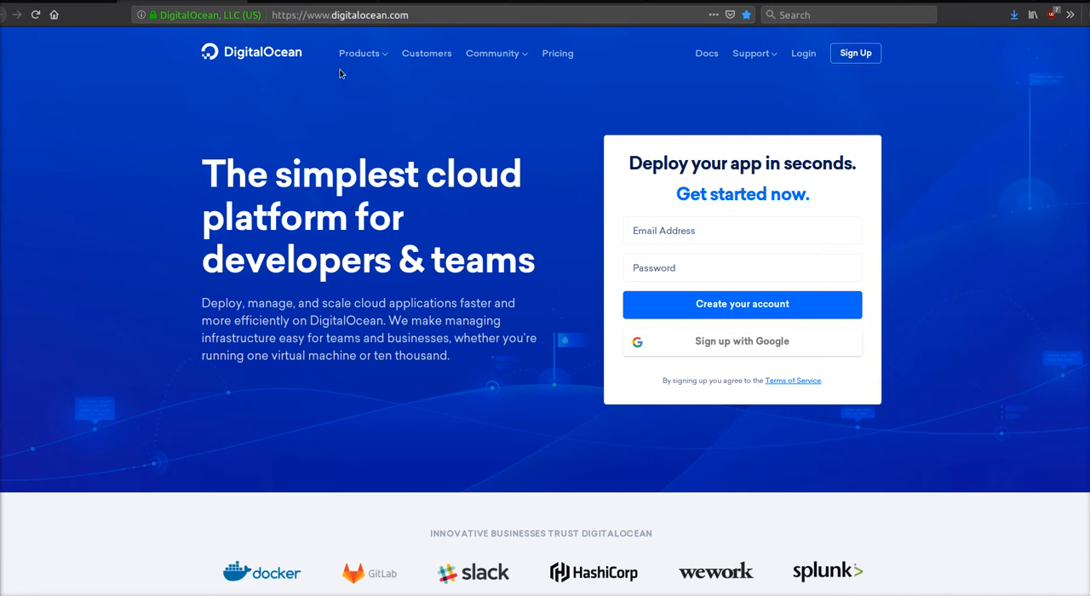
mouse_move(359, 164)
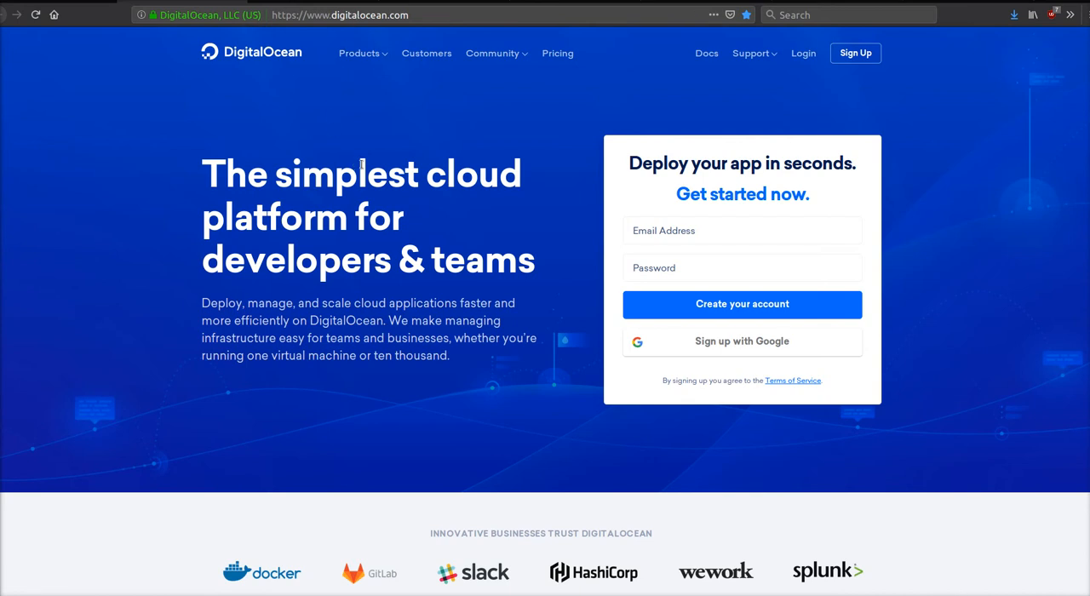
scroll("down", 3)
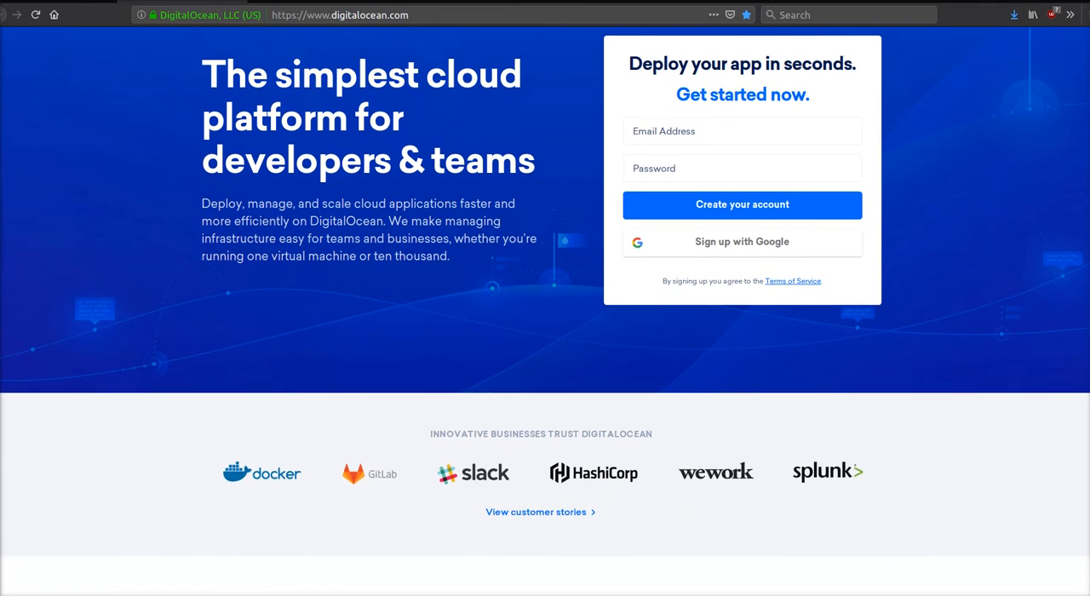
scroll("down", 3)
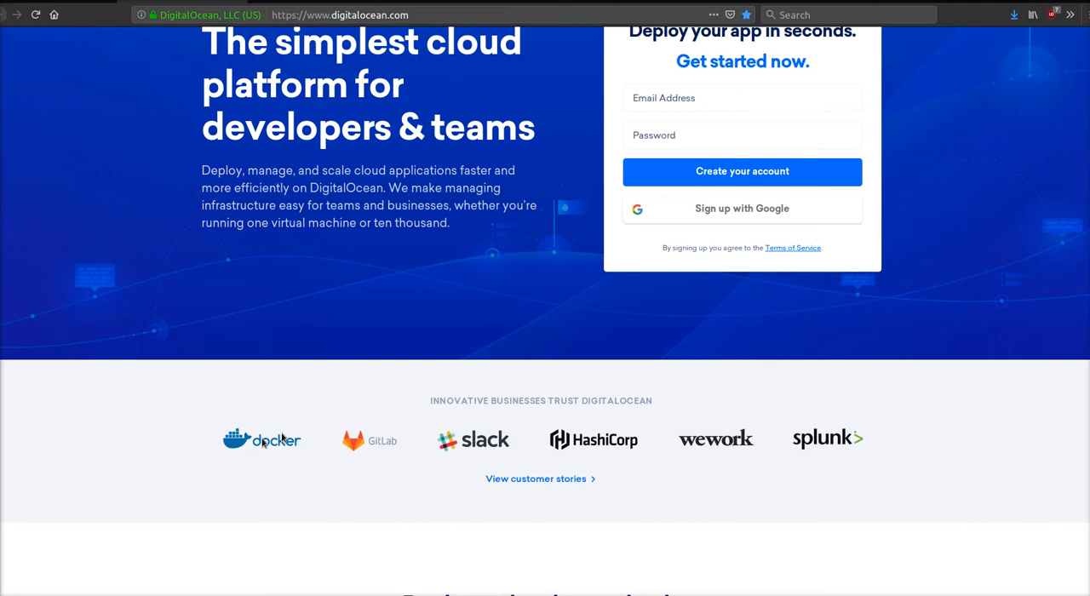
scroll("down", 3)
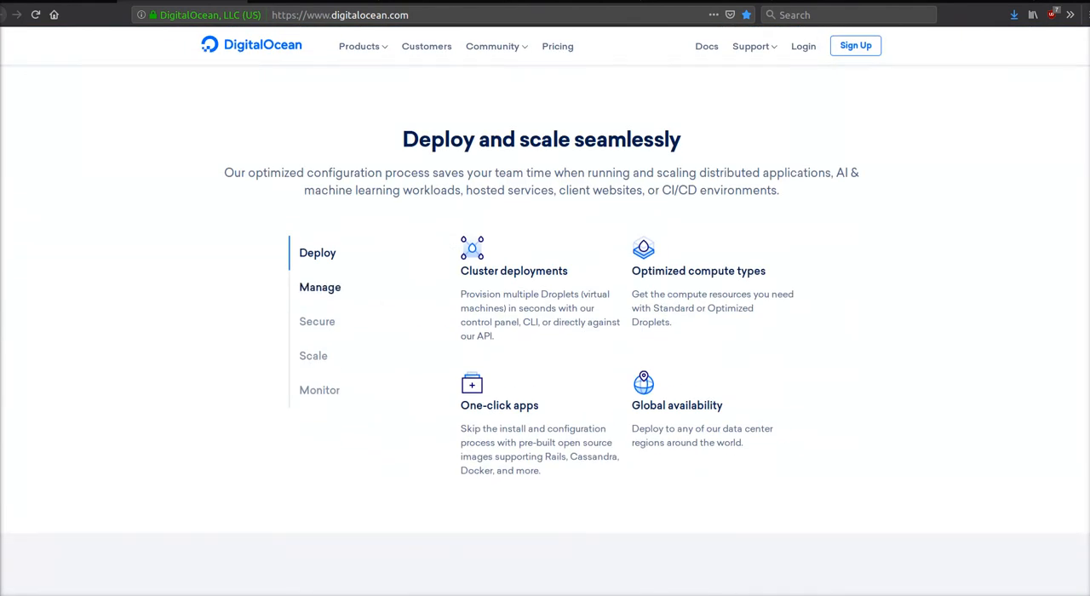
scroll("down", 3)
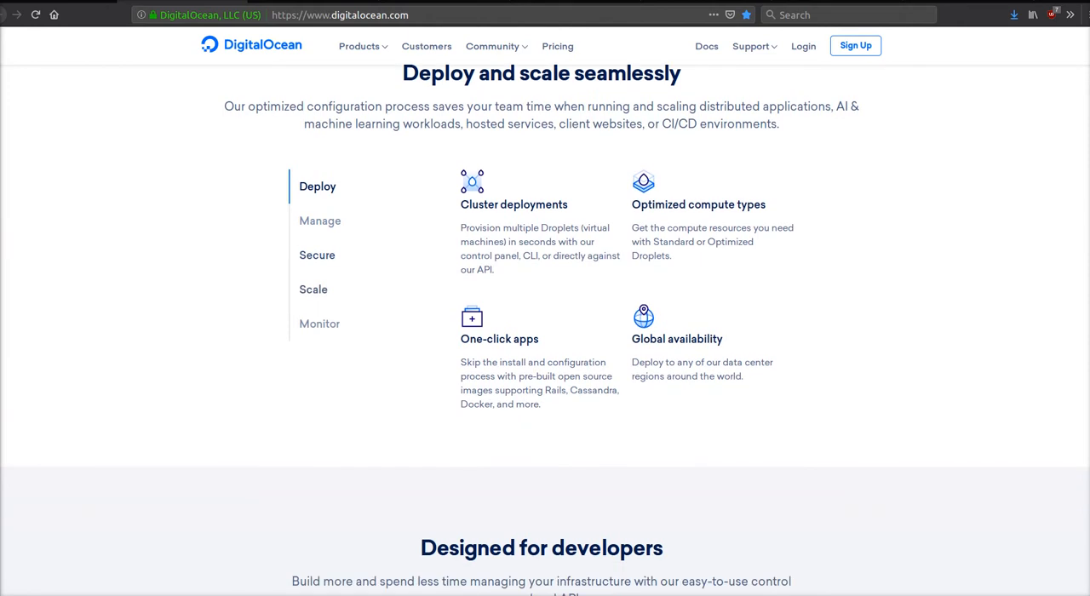
scroll("down", 3)
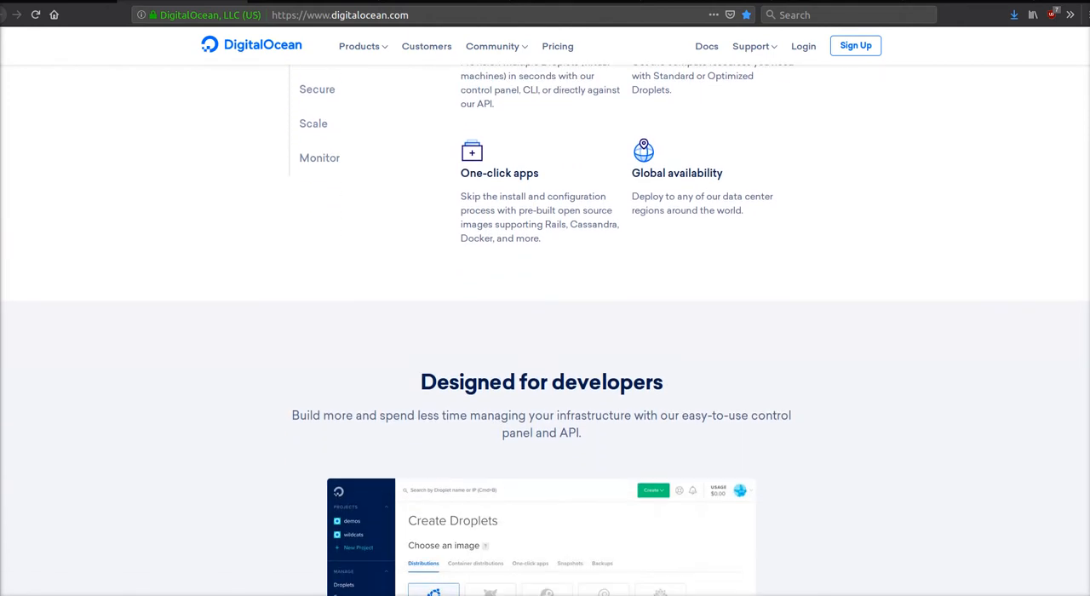
scroll("down", 3)
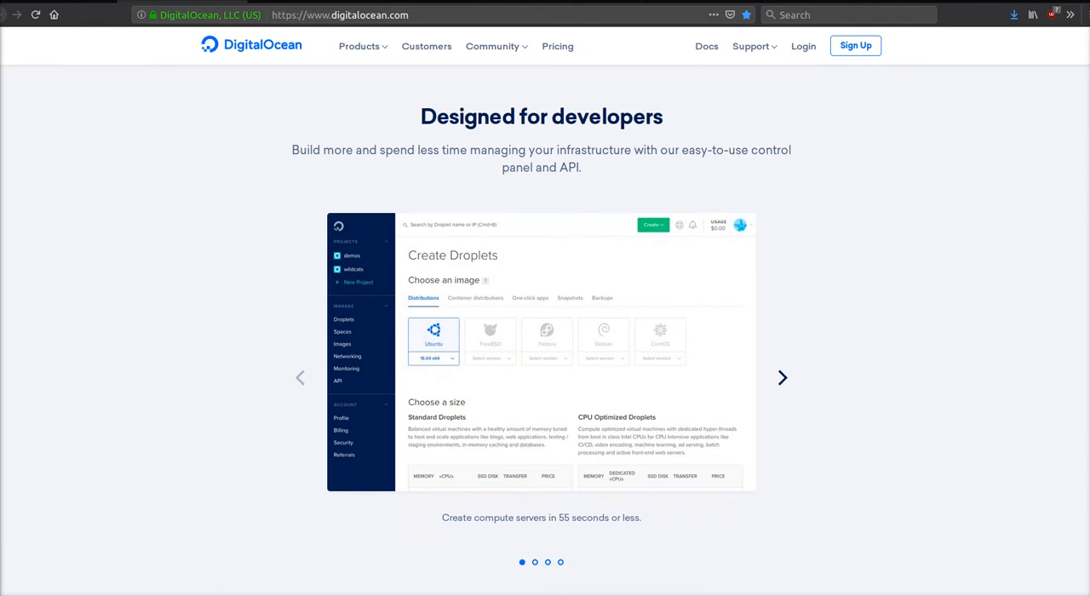
Continue scrolling the homepage through the list of 12 data-center regions.
scroll("down", 3)
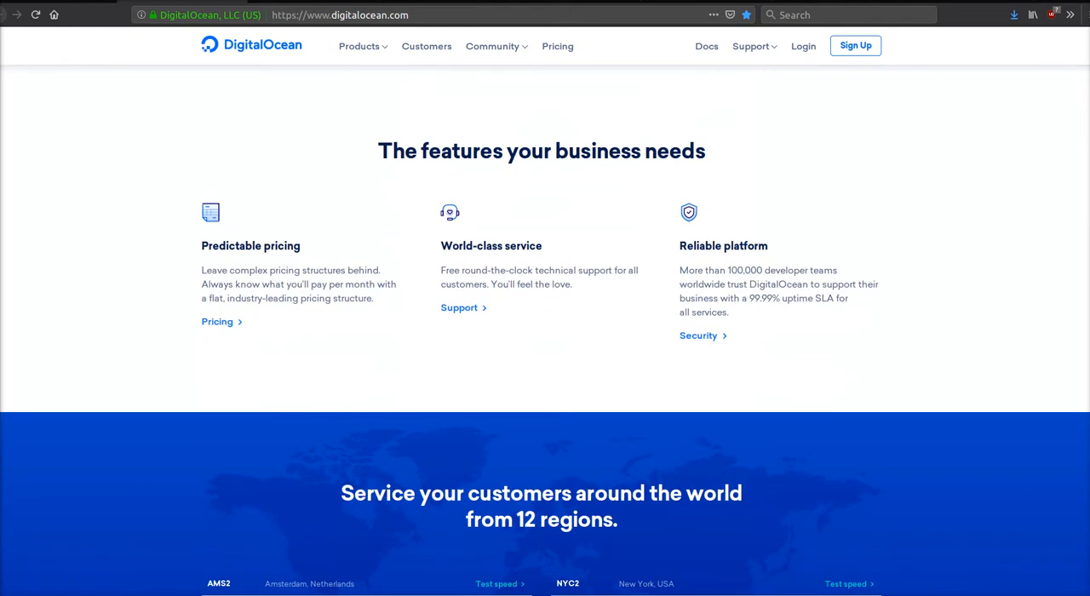
scroll("down", 3)
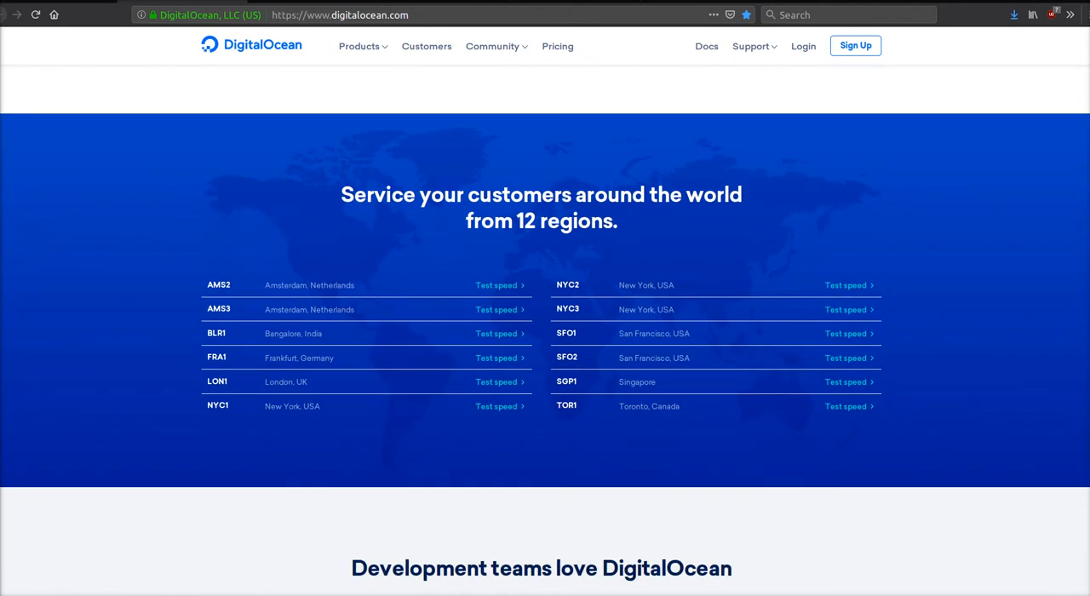
scroll("down", 3)
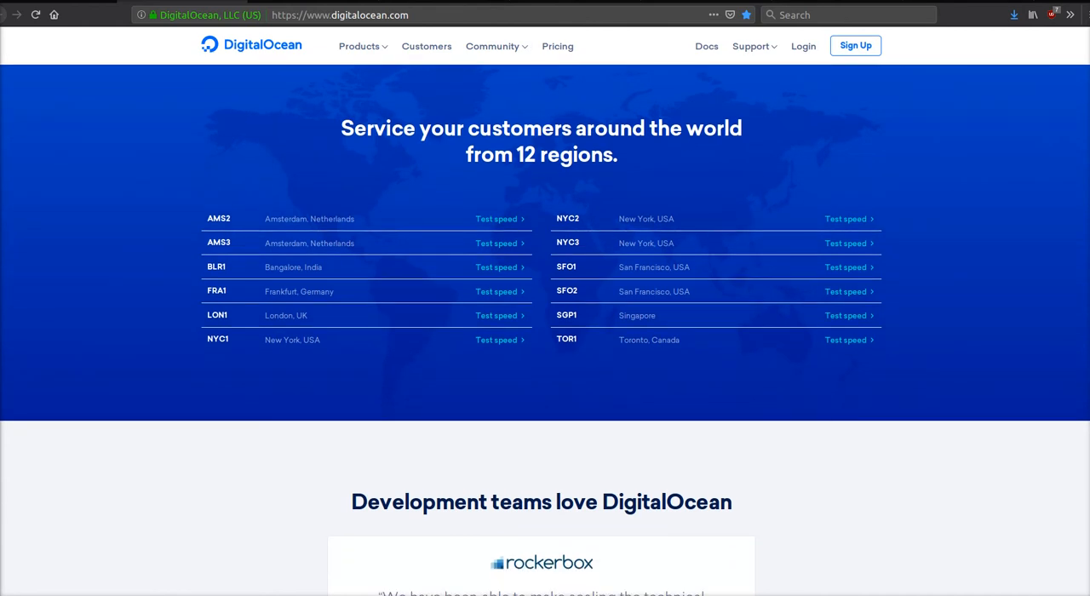
scroll("down", 3)
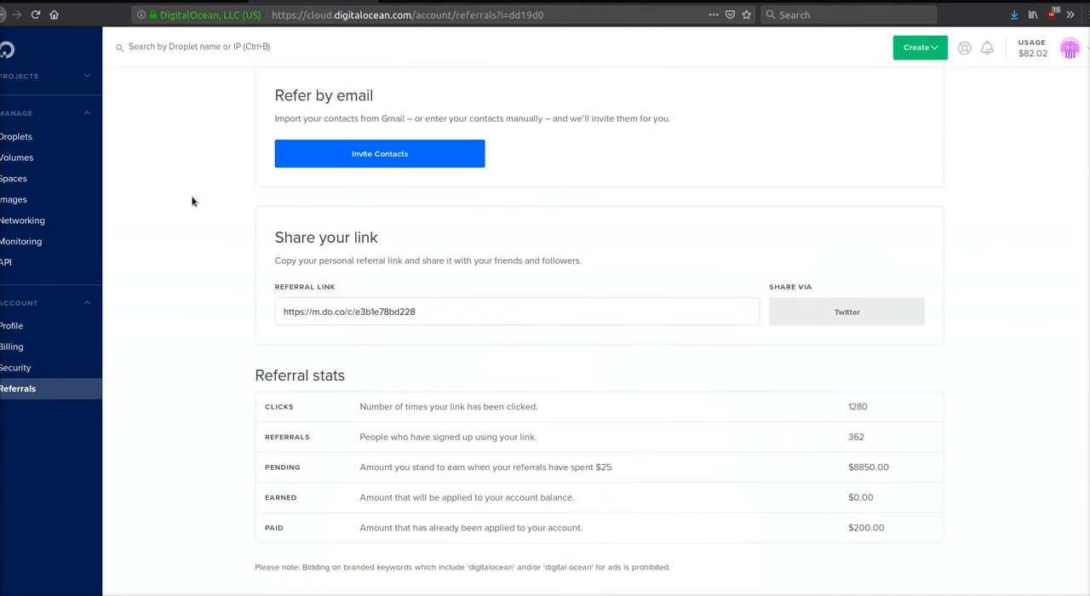
Scroll to the referral stats (1280 clicks, 362 referrals) and back up to the Give $100, Get $25 offer.
scroll("down", 3)
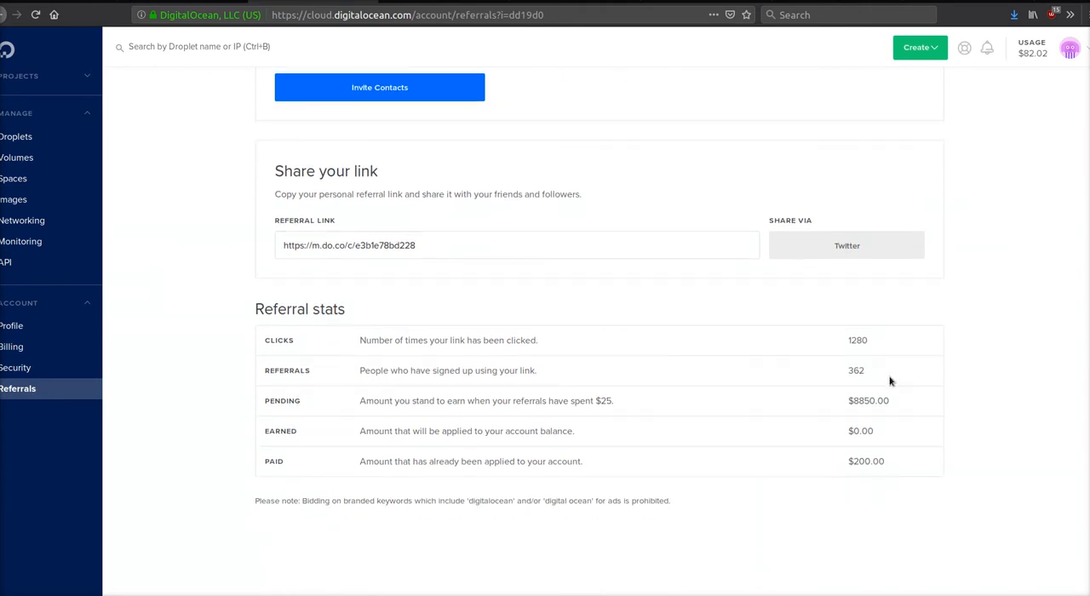
mouse_move(844, 346)
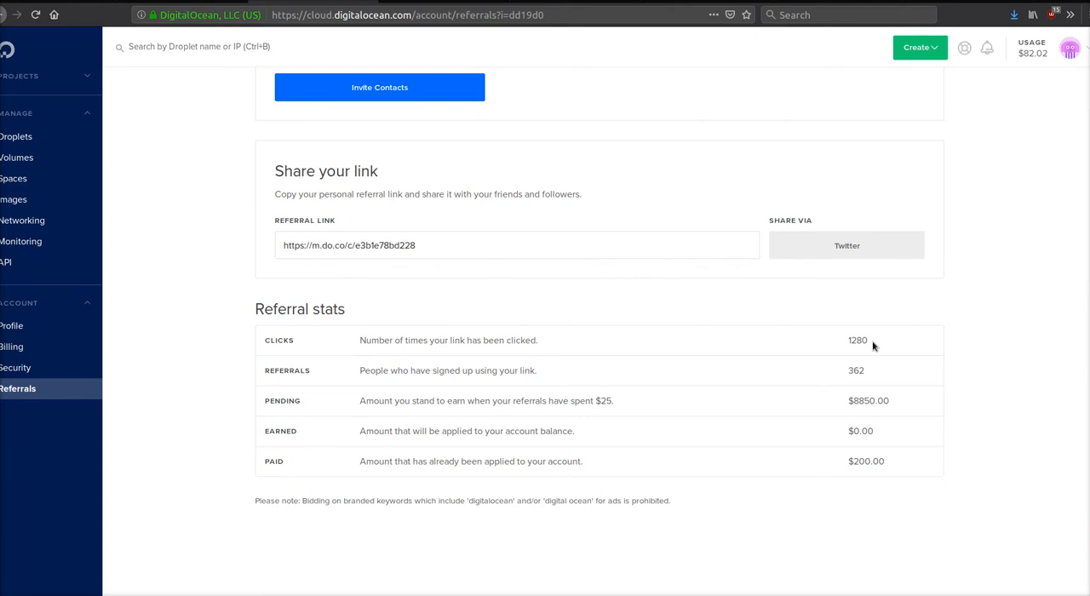
mouse_move(880, 367)
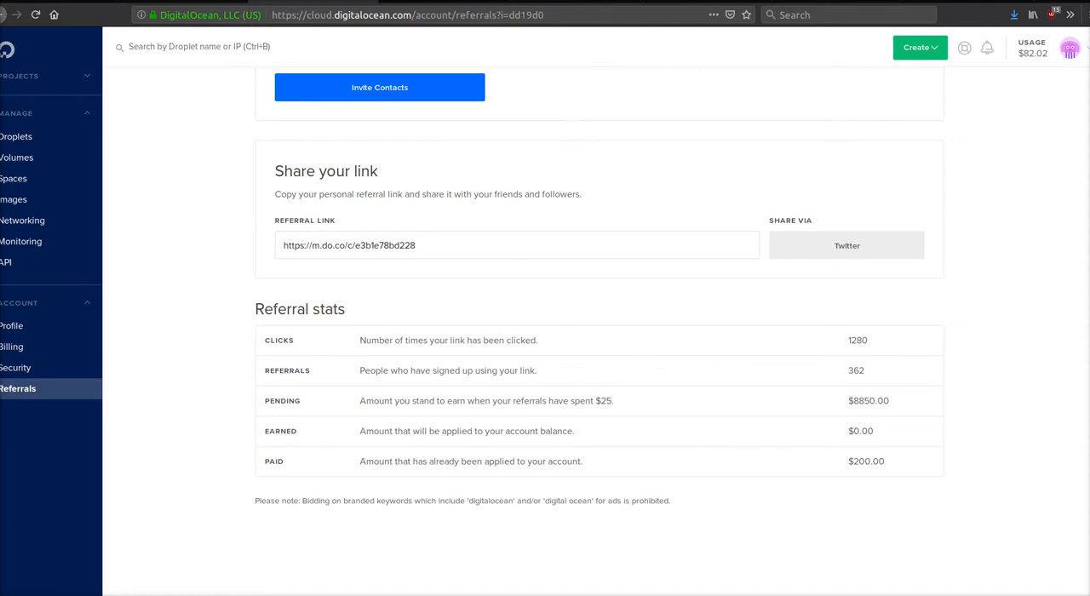
scroll("up", 3)
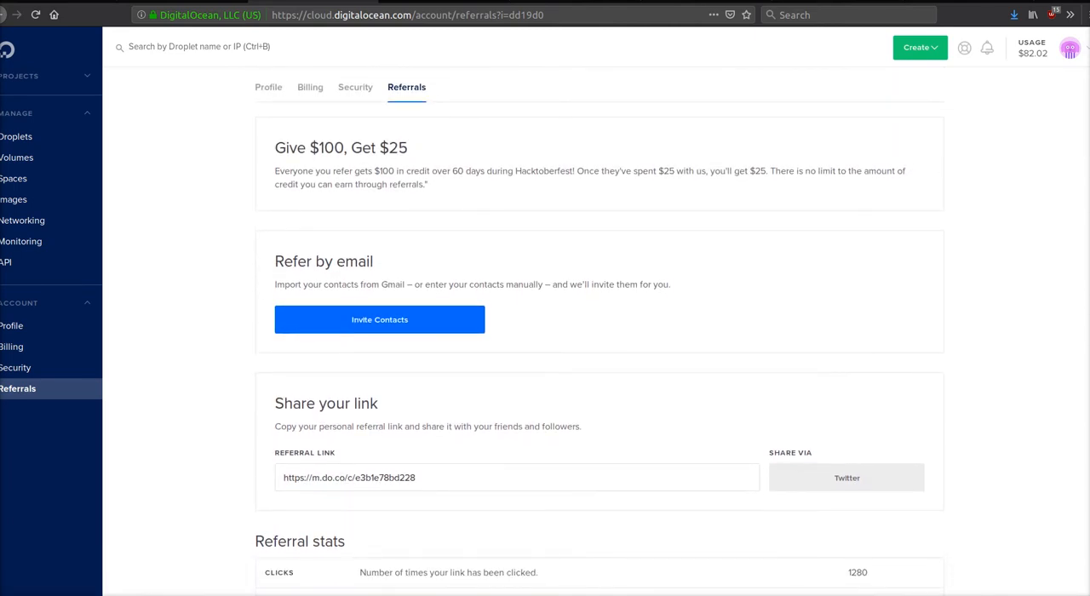
scroll("up", 3)
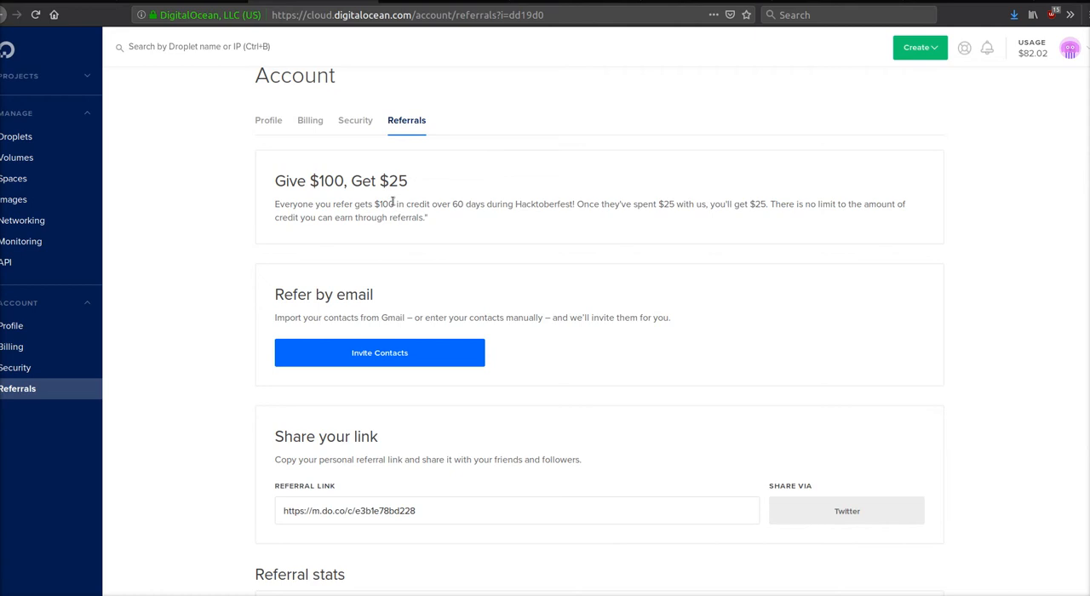
double_click(309, 181)
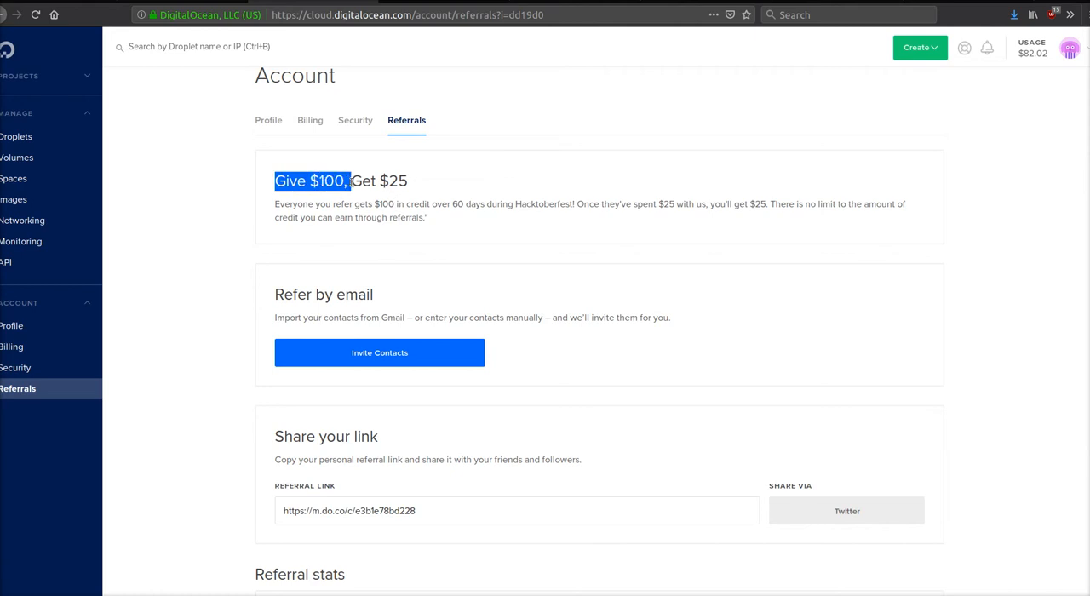
double_click(387, 181)
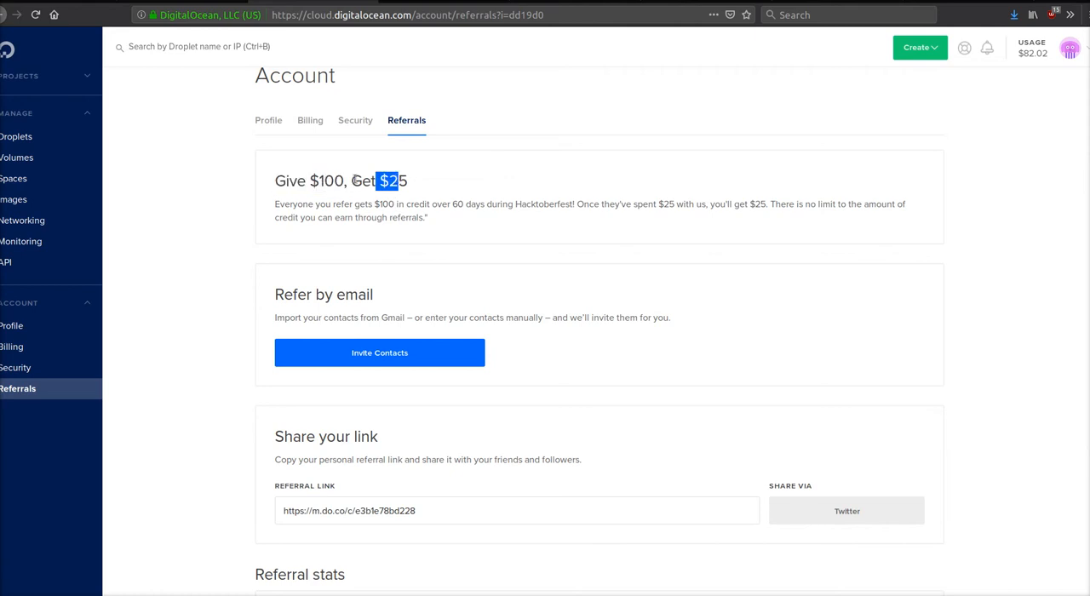
double_click(322, 180)
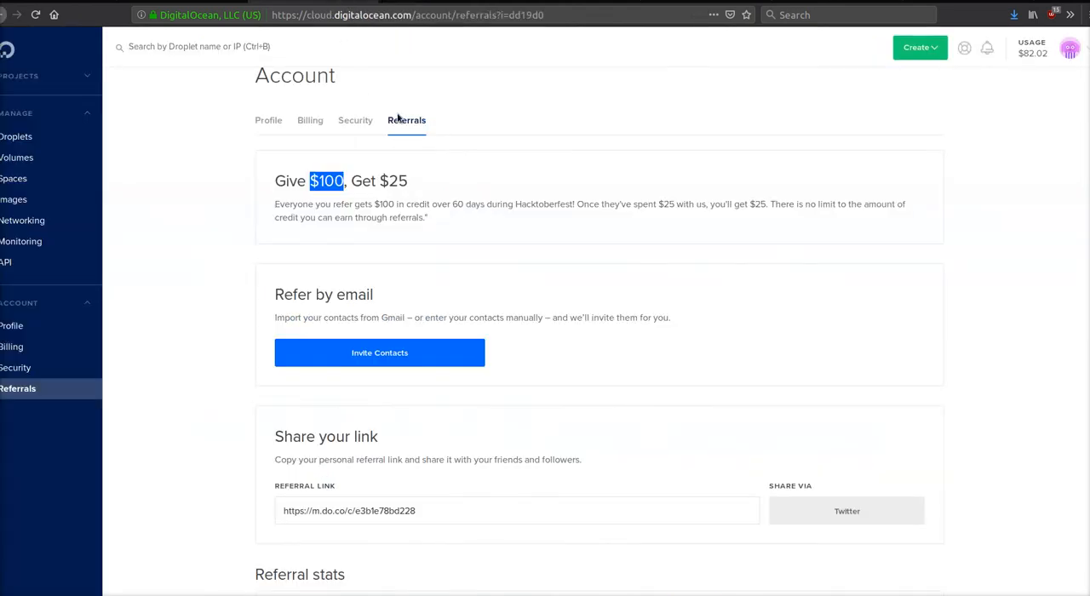
scroll("down", 3)
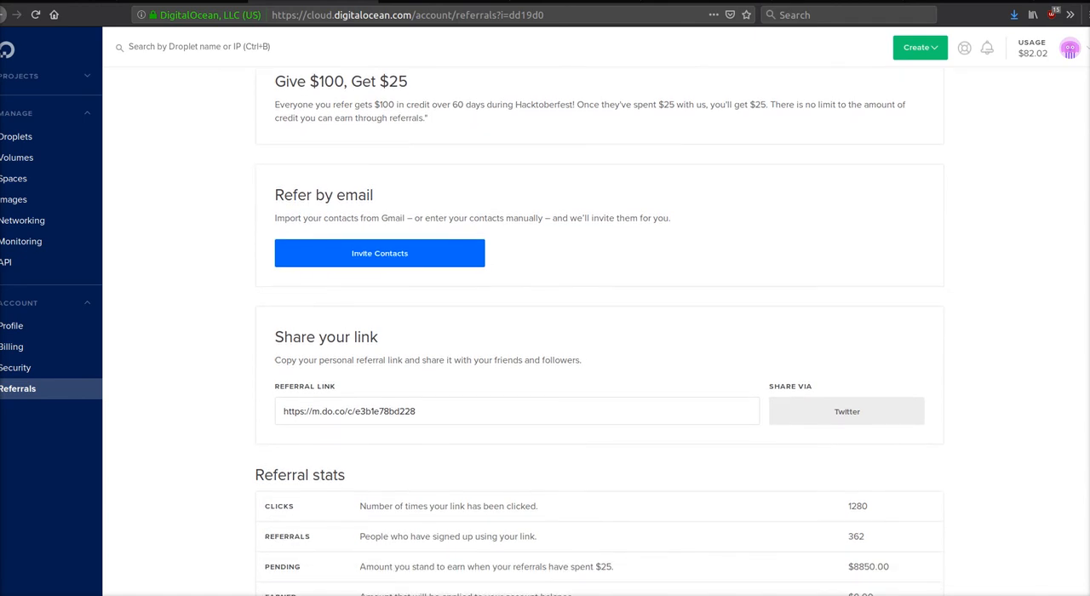
scroll("up", 3)
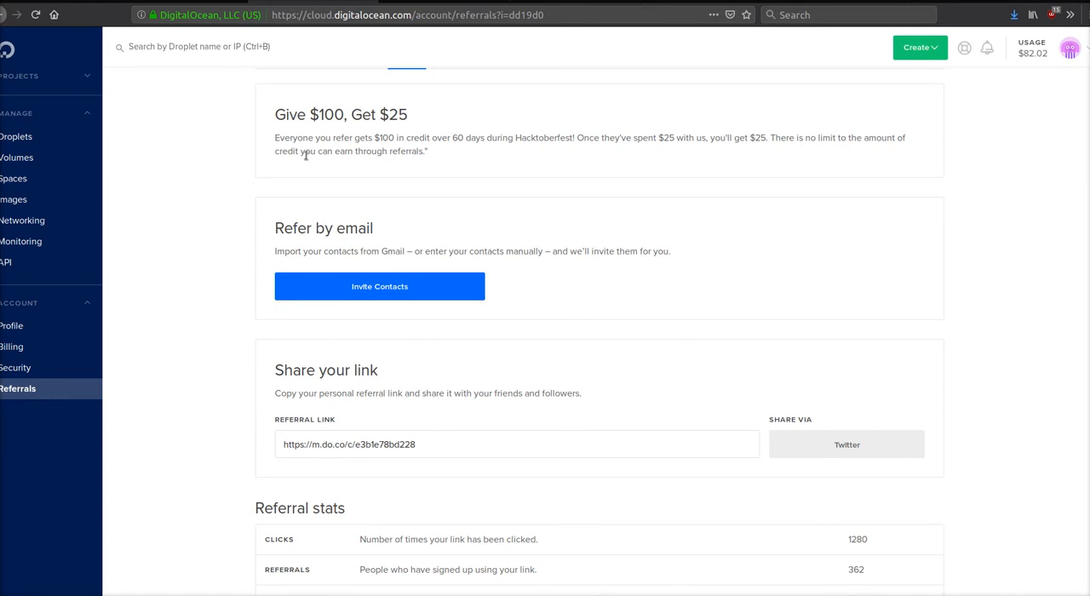
mouse_move(322, 145)
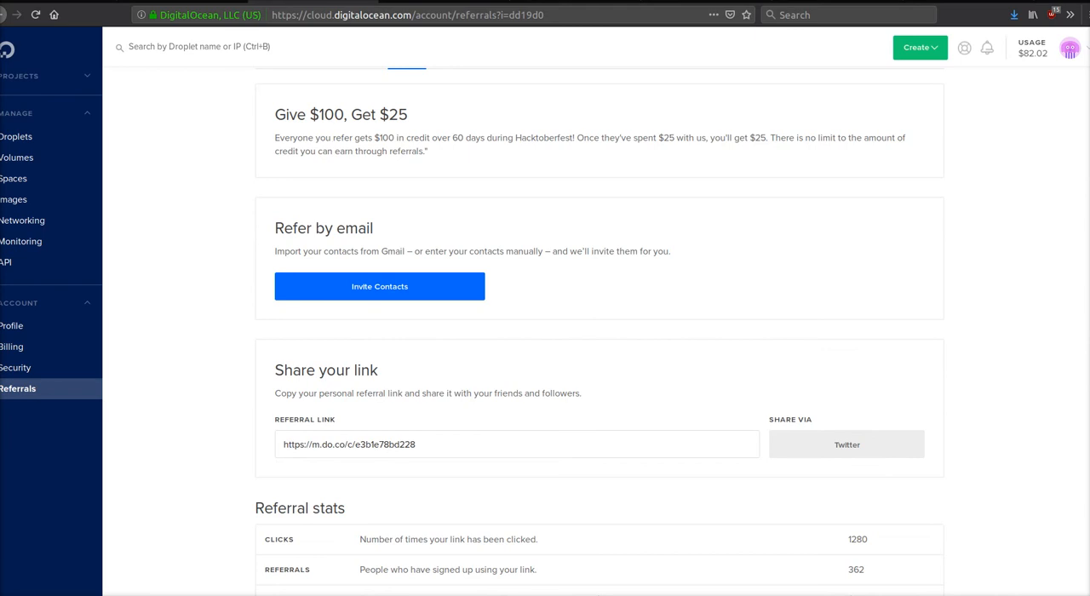
mouse_move(330, 139)
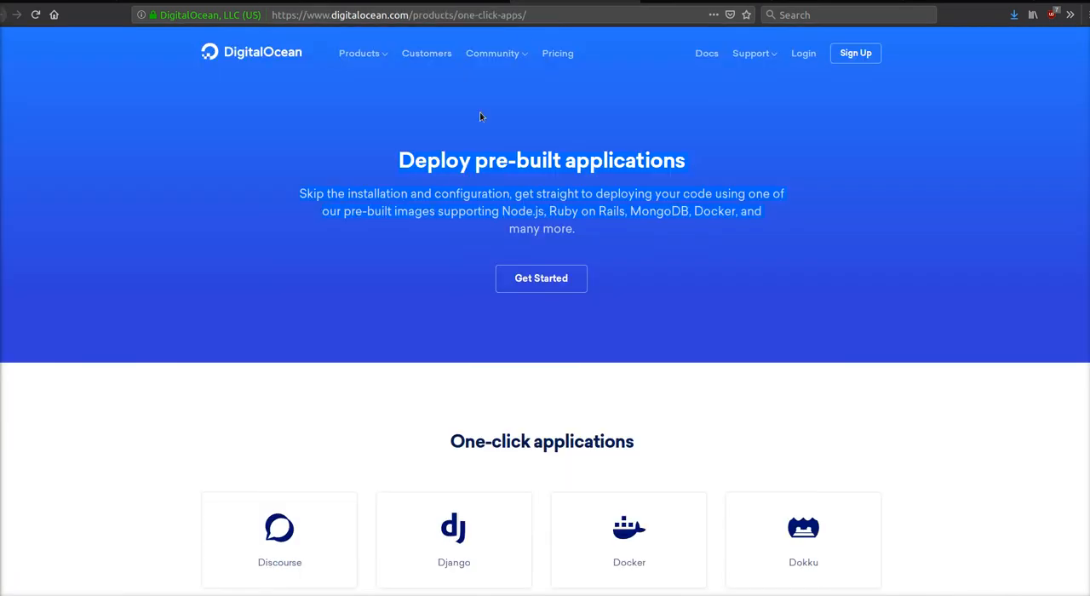
Browse the One-Click Apps grid down to the footer and go to the community Tutorials.
scroll("down", 3)
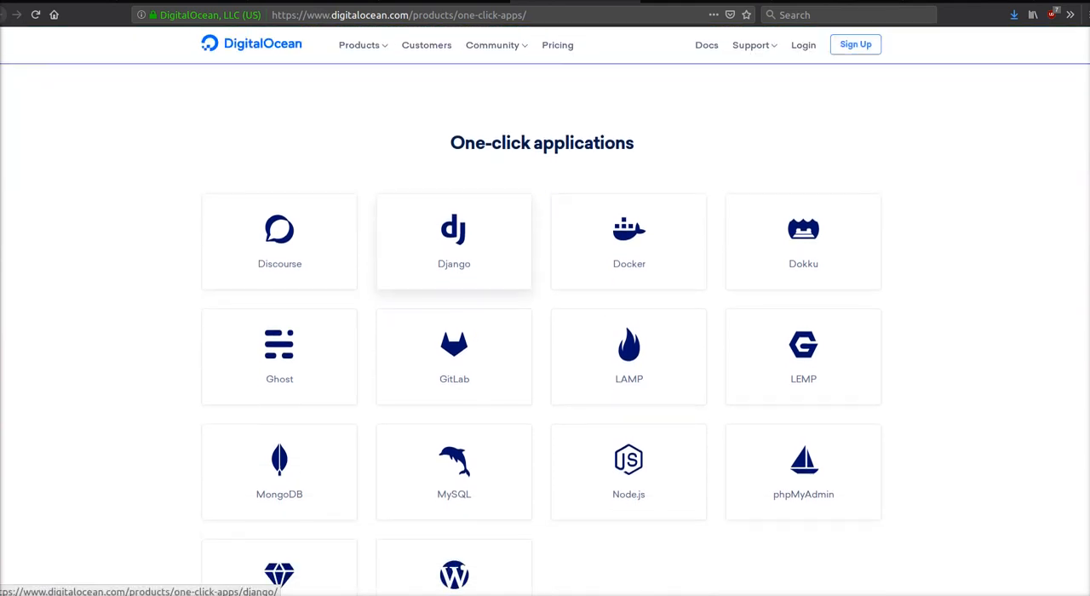
scroll("down", 3)
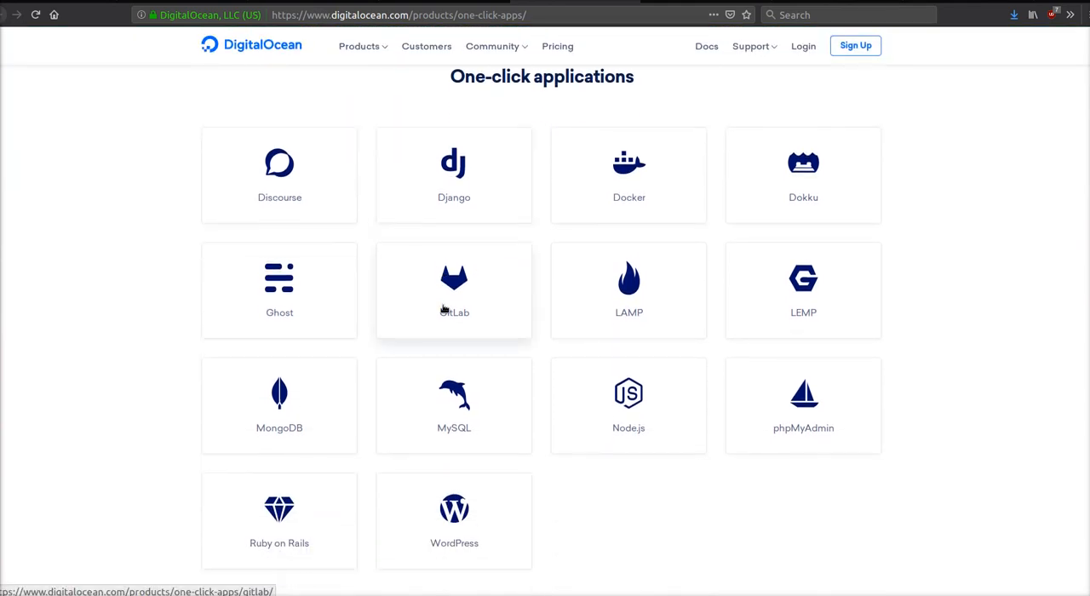
mouse_move(280, 511)
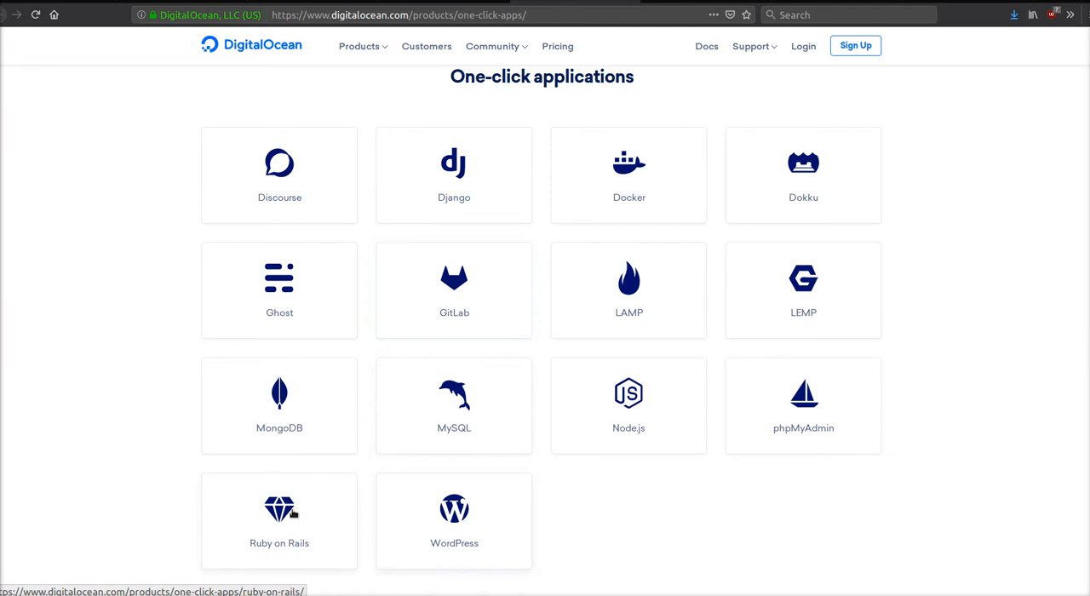
mouse_move(301, 189)
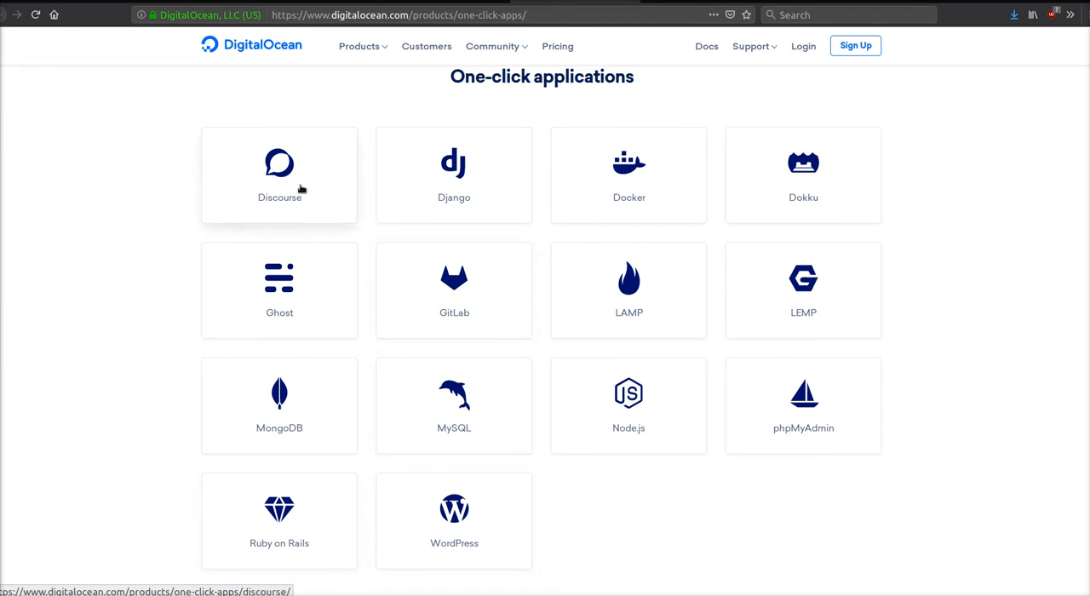
mouse_move(629, 171)
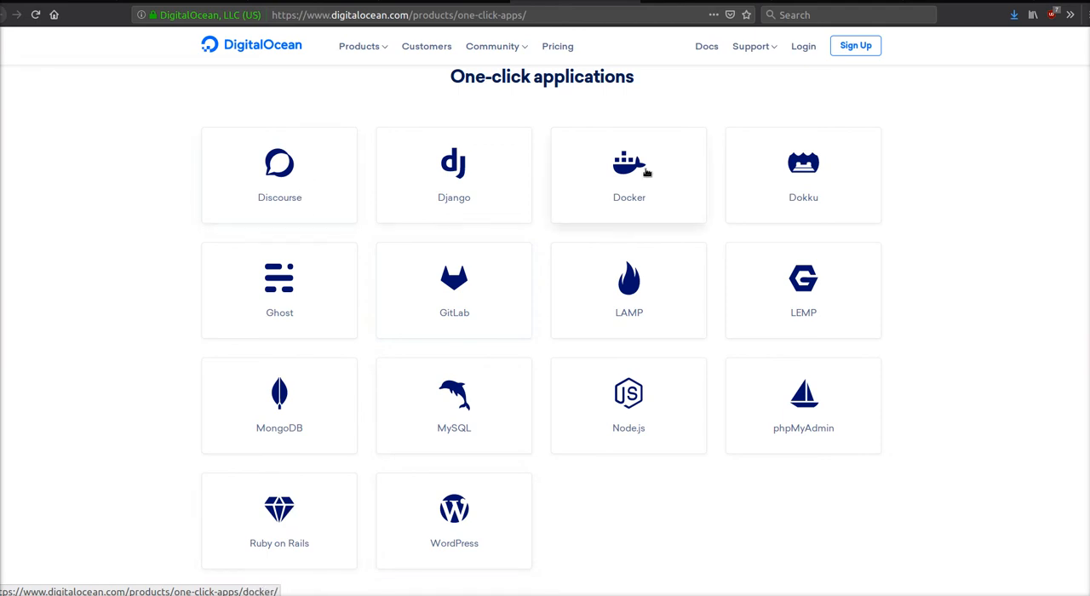
mouse_move(938, 383)
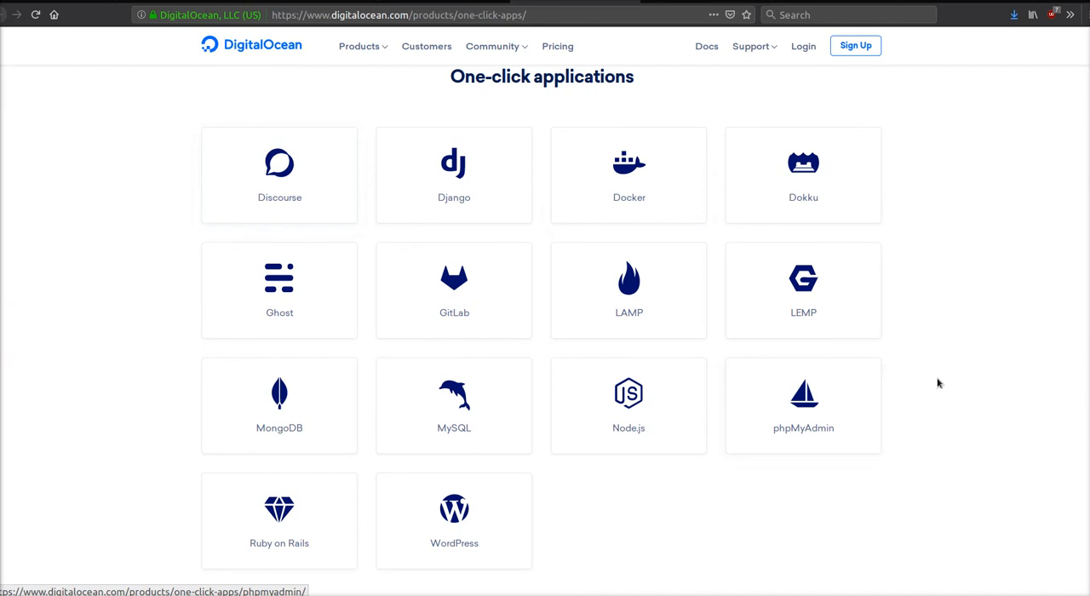
scroll("down", 3)
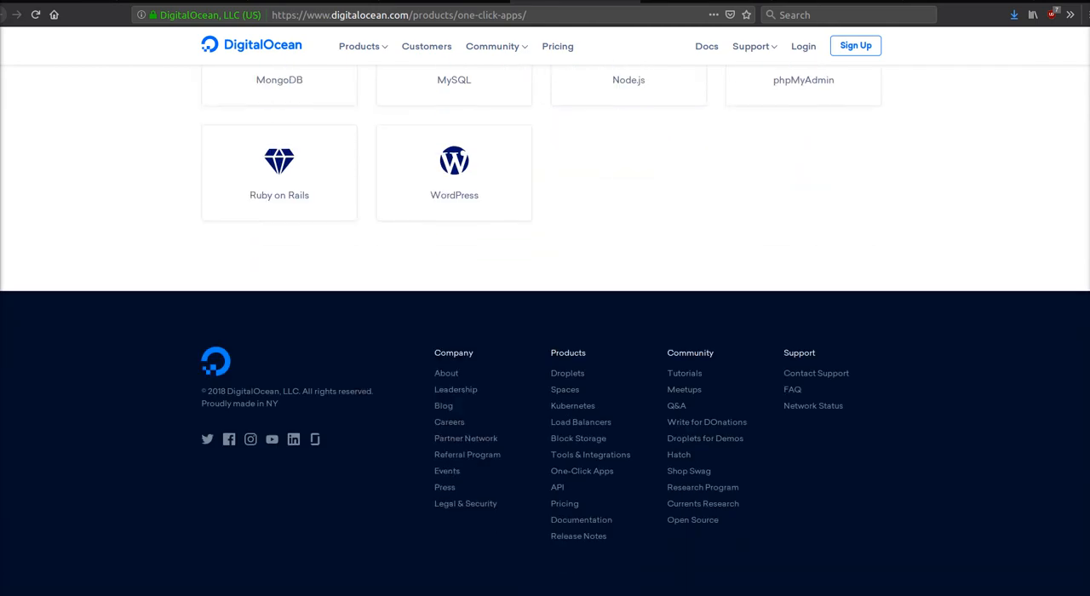
left_click(684, 373)
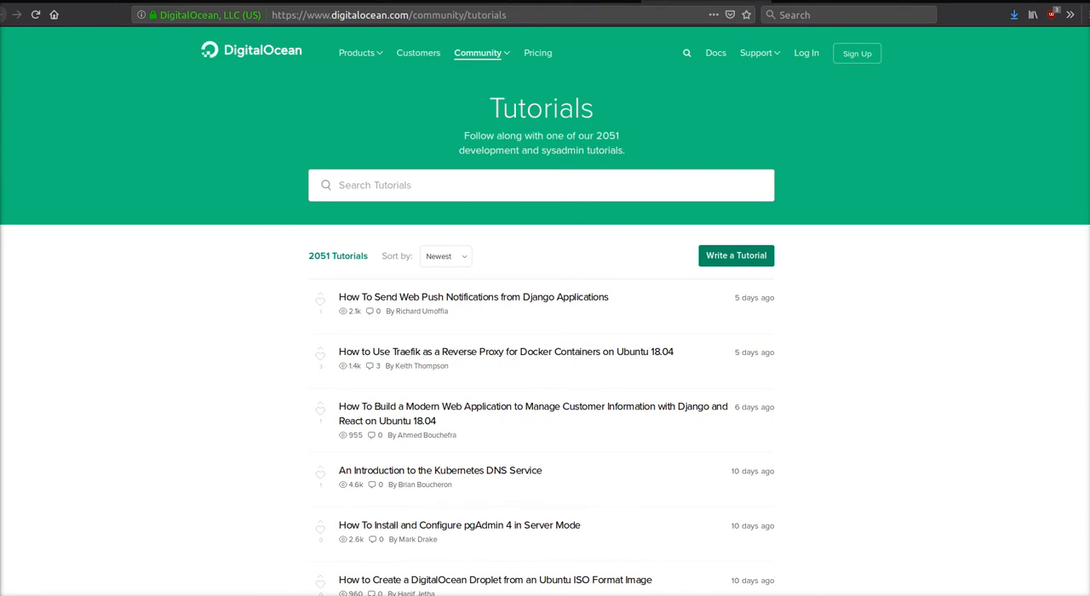
Scroll down through the Community Tutorials listing.
scroll("down", 3)
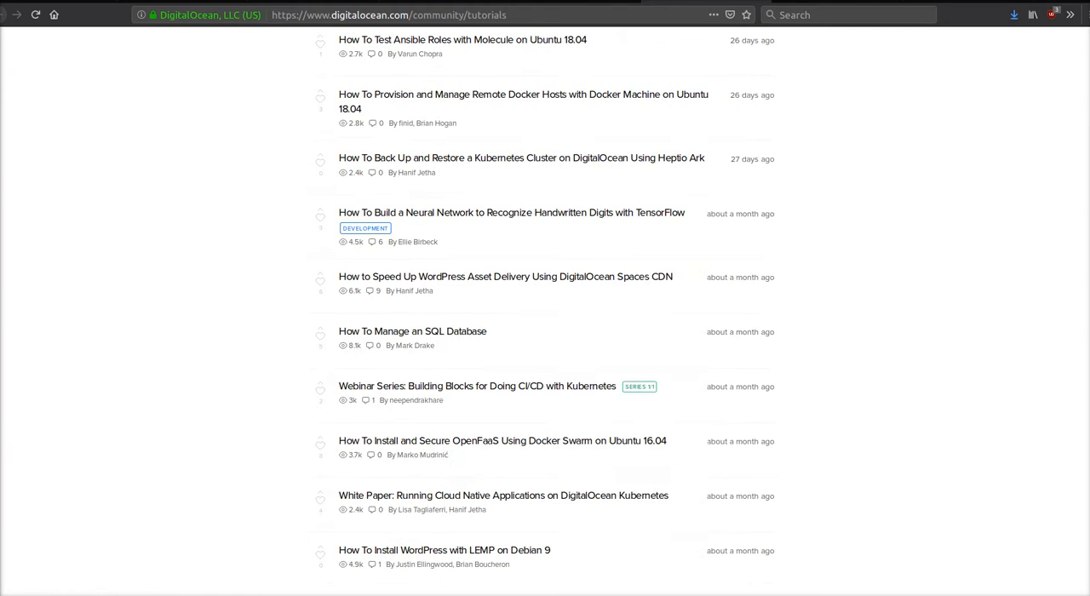
scroll("down", 3)
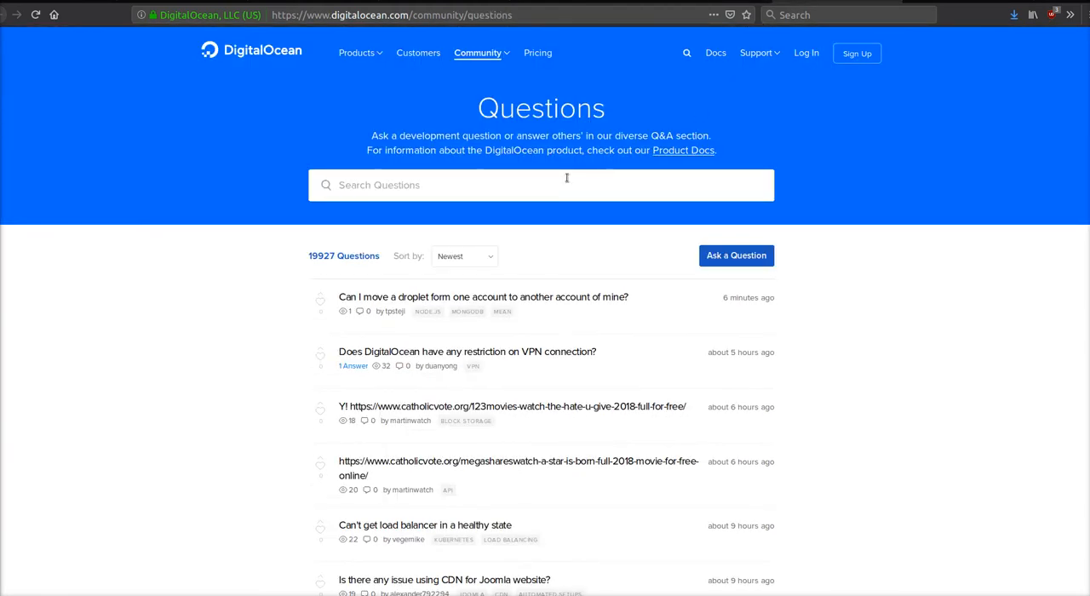
mouse_move(577, 146)
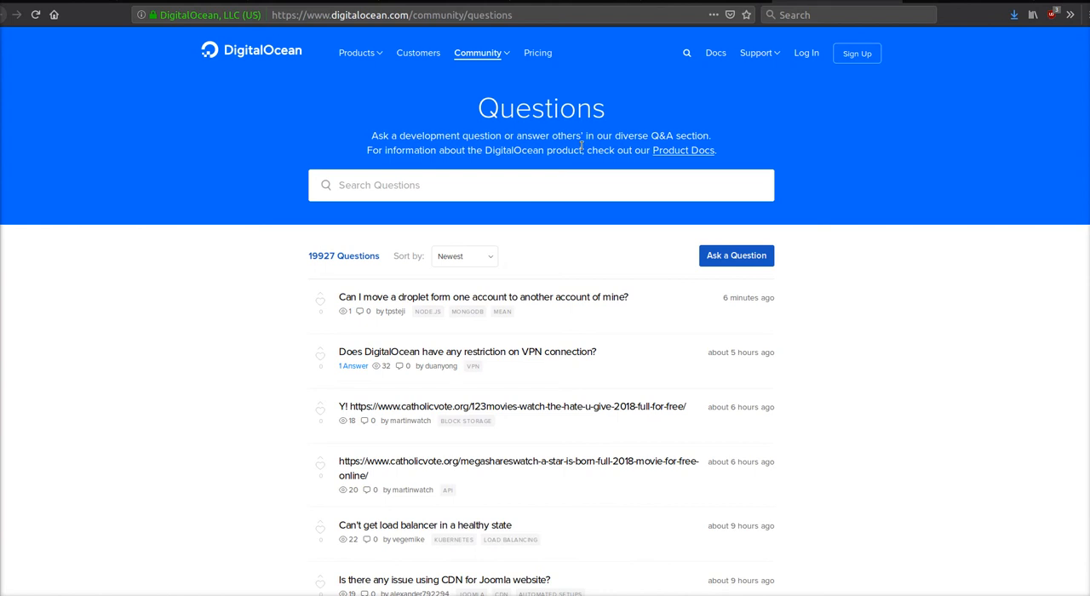
mouse_move(582, 145)
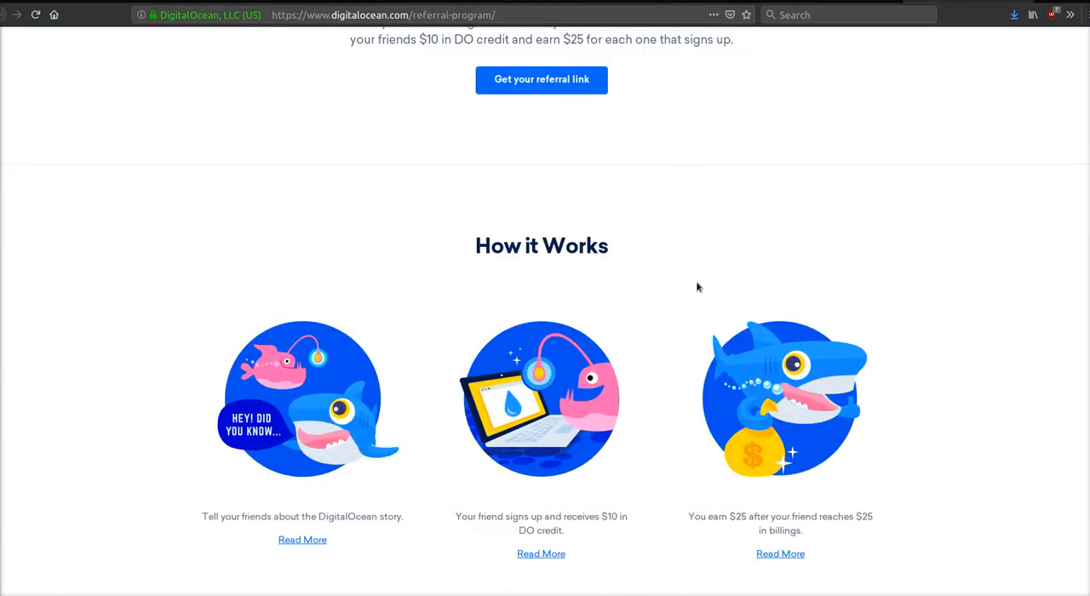
Scroll through the public Referral Program page, then follow the link to the account's referral settings.
scroll("up", 3)
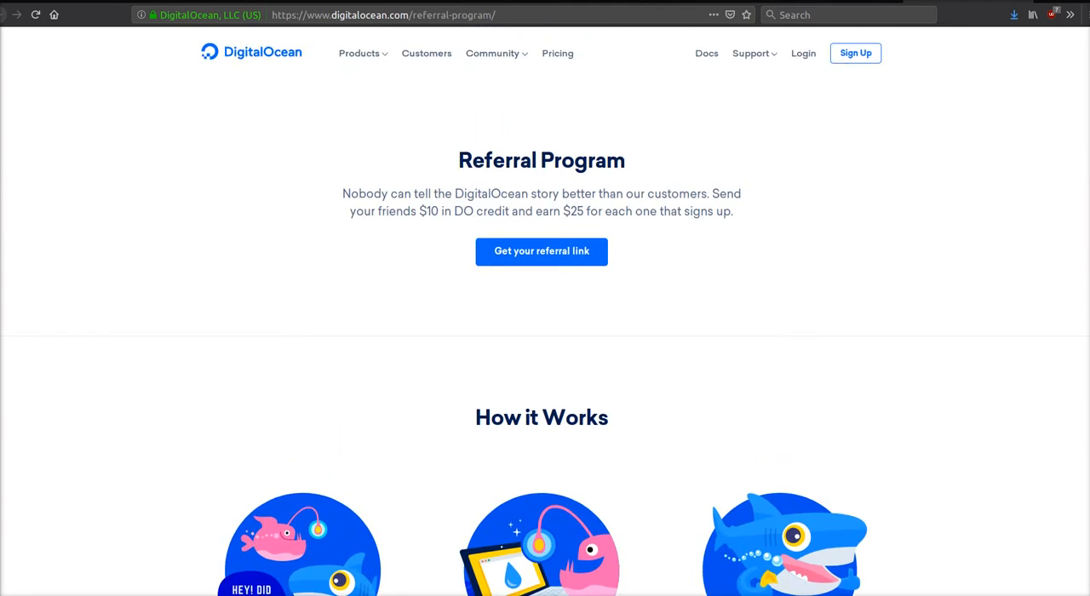
mouse_move(449, 211)
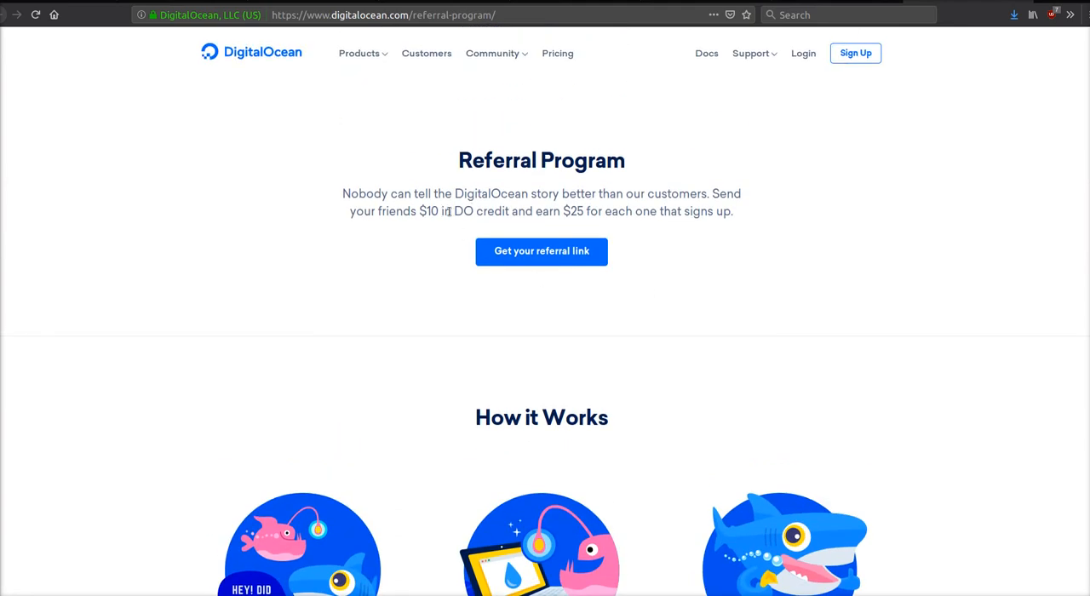
mouse_move(610, 225)
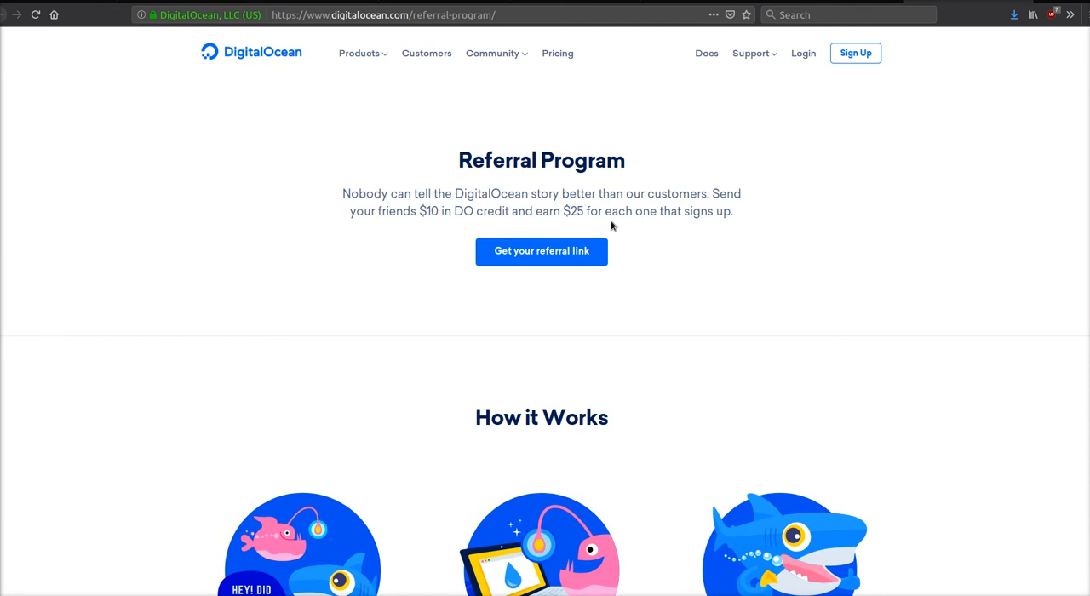
scroll("down", 3)
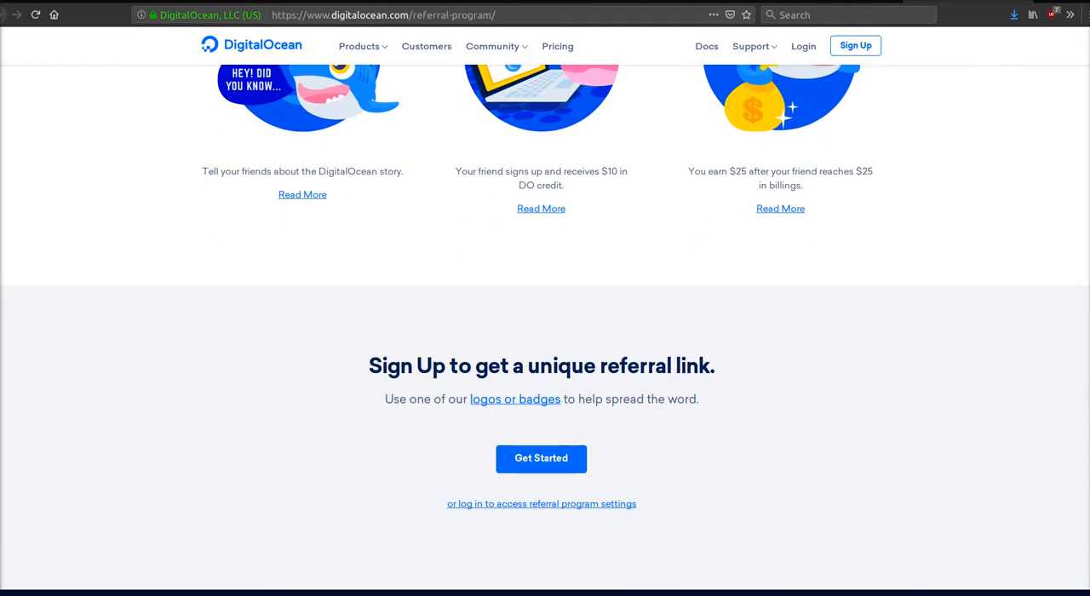
left_click(557, 46)
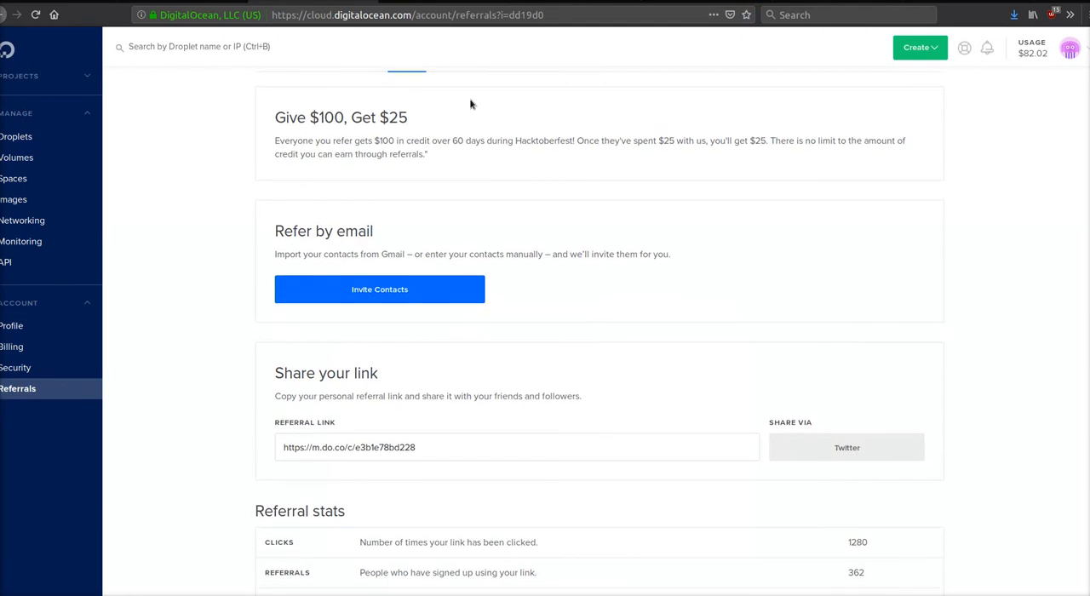
Scroll the Referrals page down to pending, earned and paid amounts, then back up.
scroll("down", 3)
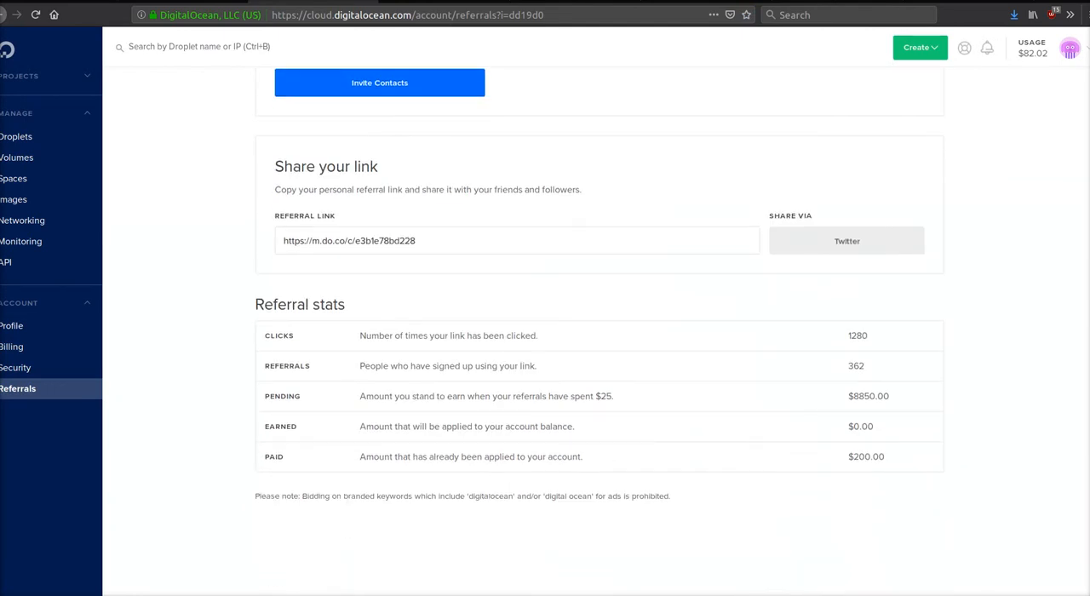
scroll("up", 3)
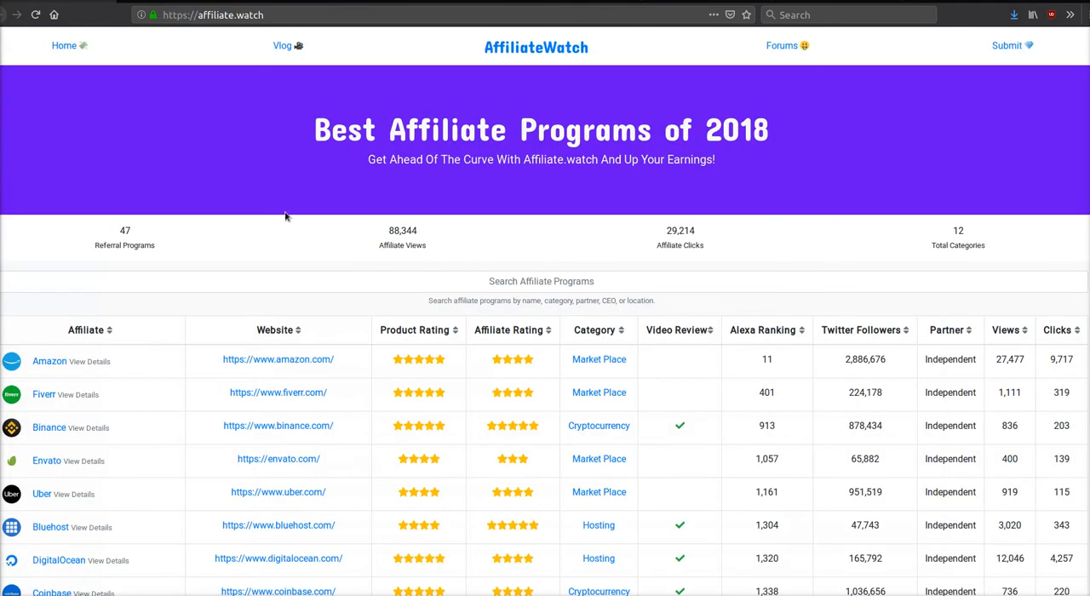
Scroll the Best Affiliate Programs of 2018 table past the forum sections to the signup footer.
scroll("down", 3)
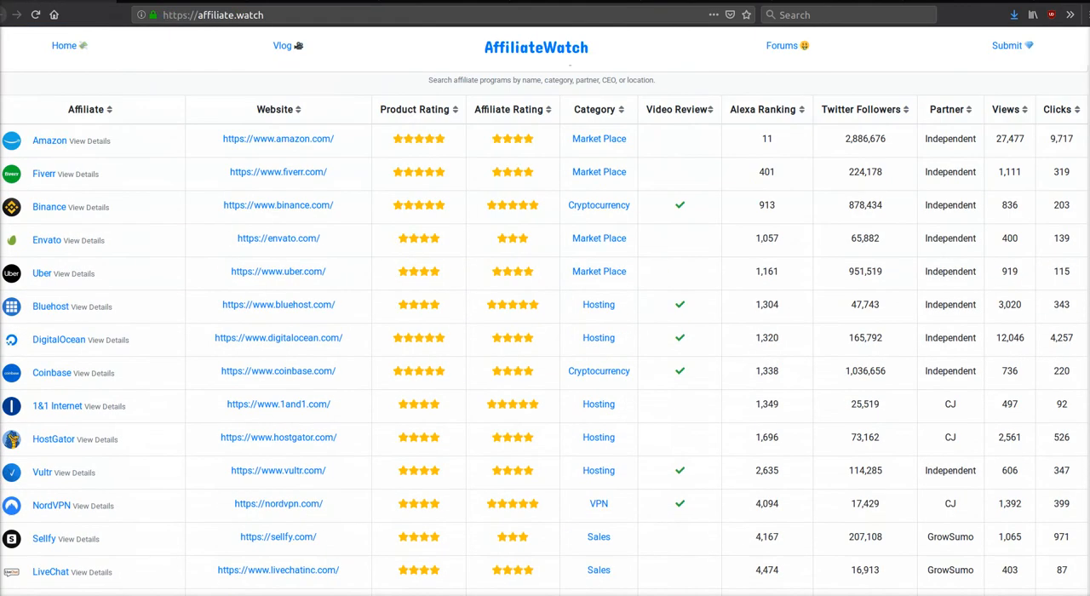
scroll("down", 3)
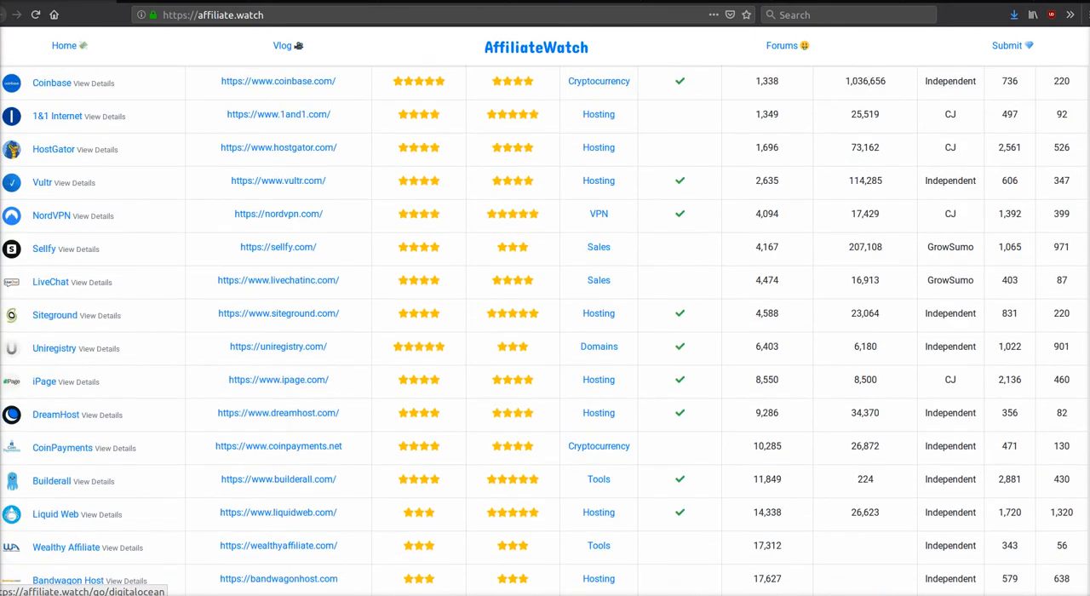
scroll("down", 3)
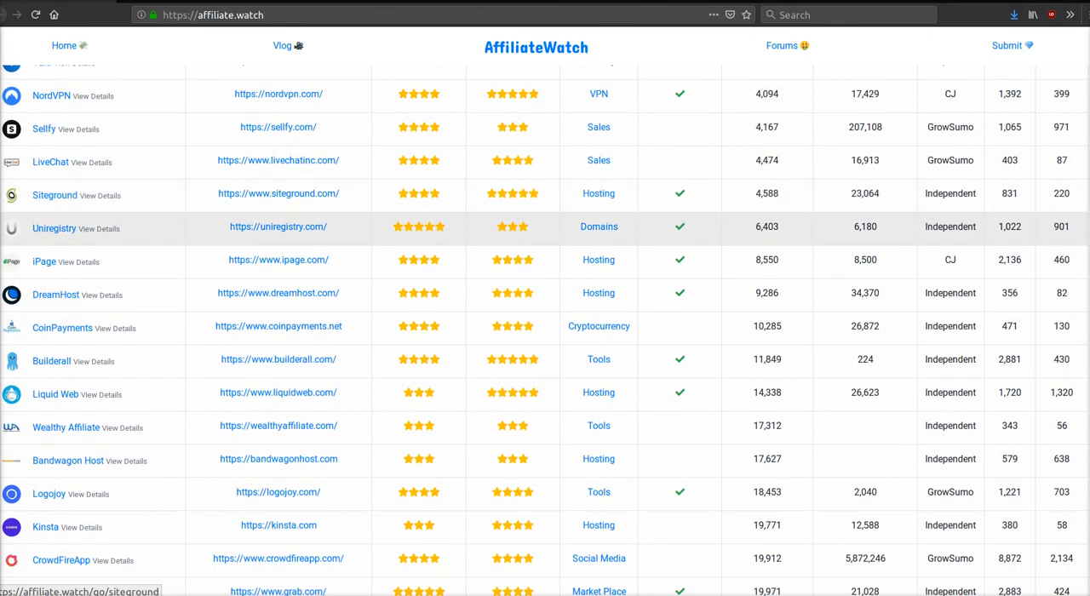
scroll("down", 3)
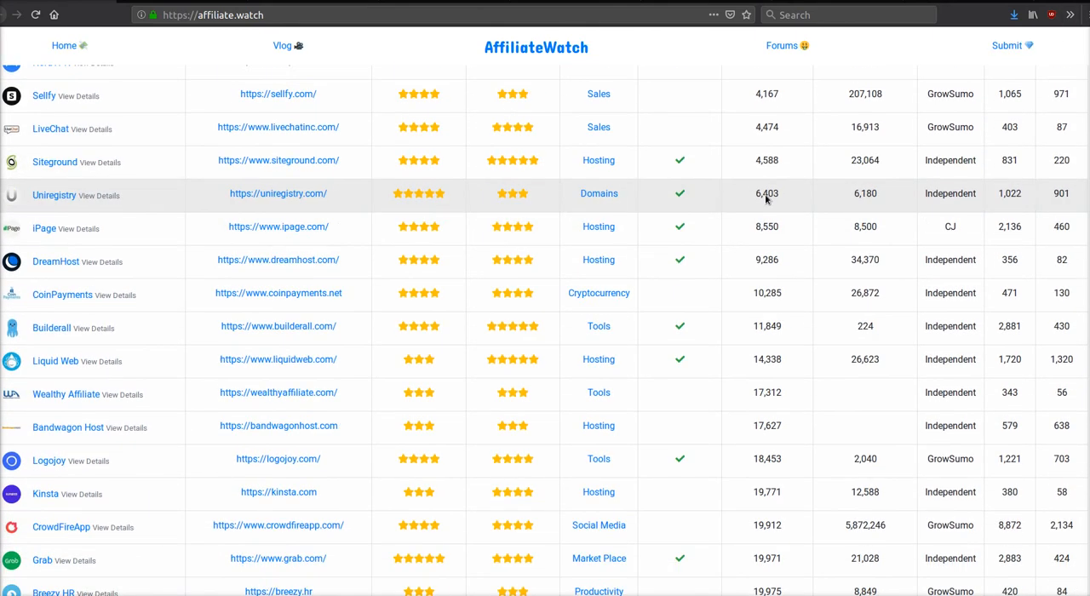
scroll("down", 3)
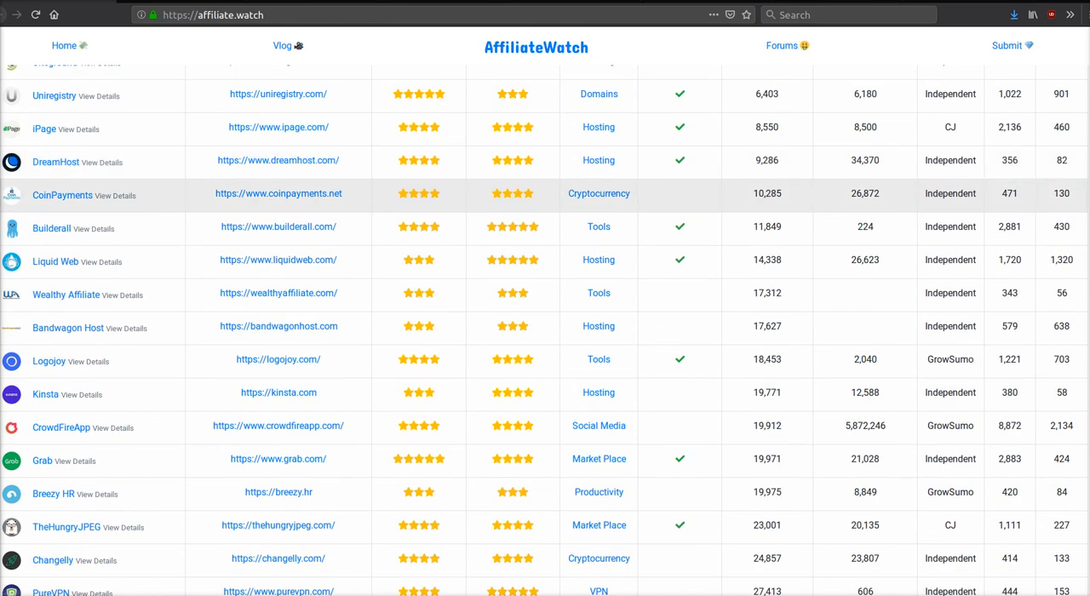
scroll("down", 3)
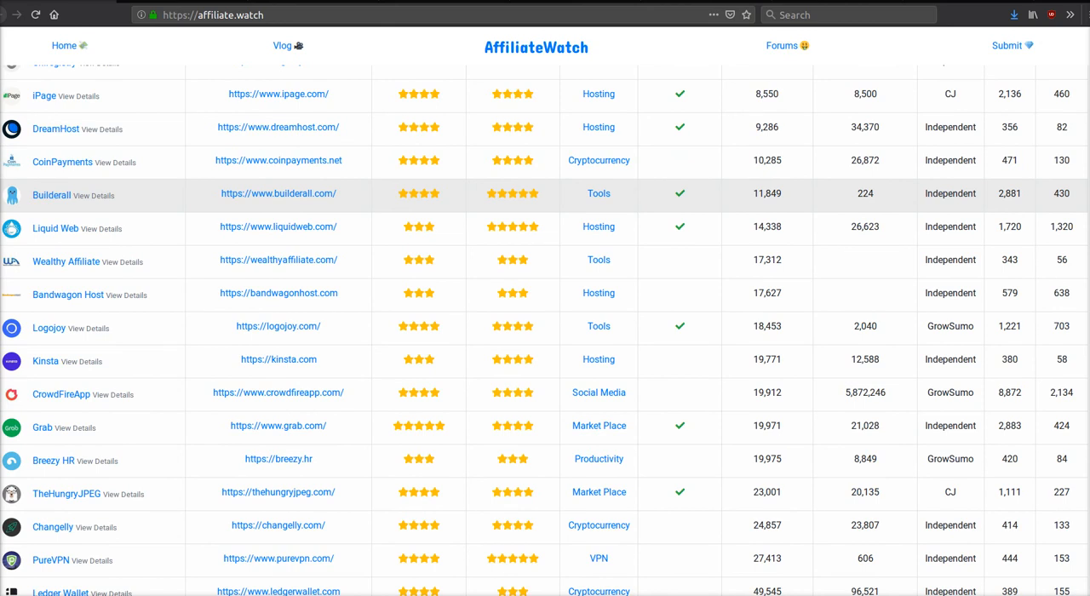
scroll("down", 3)
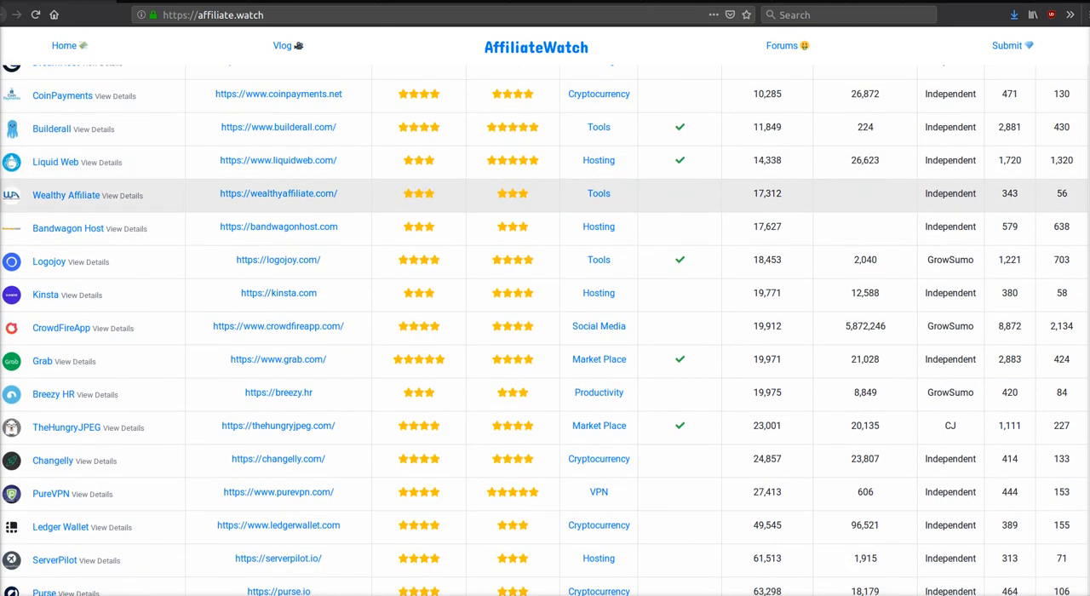
scroll("down", 3)
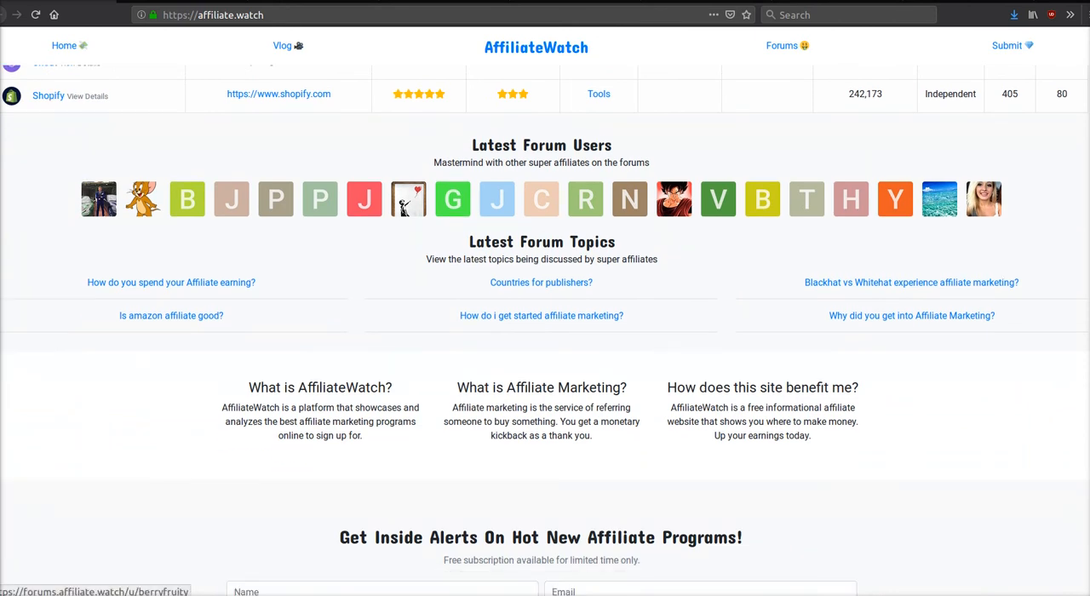
scroll("down", 3)
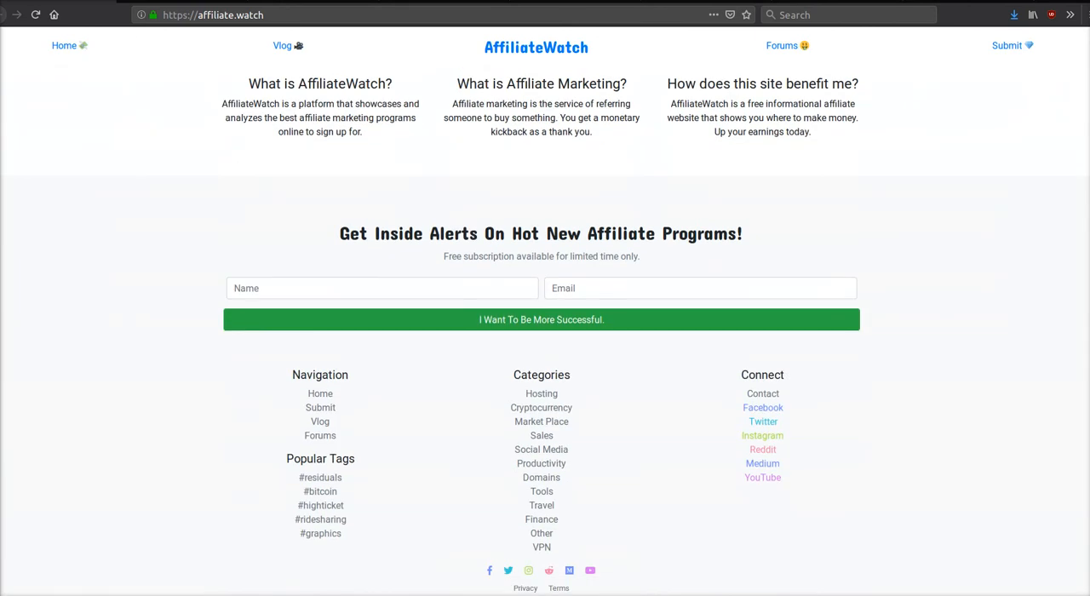